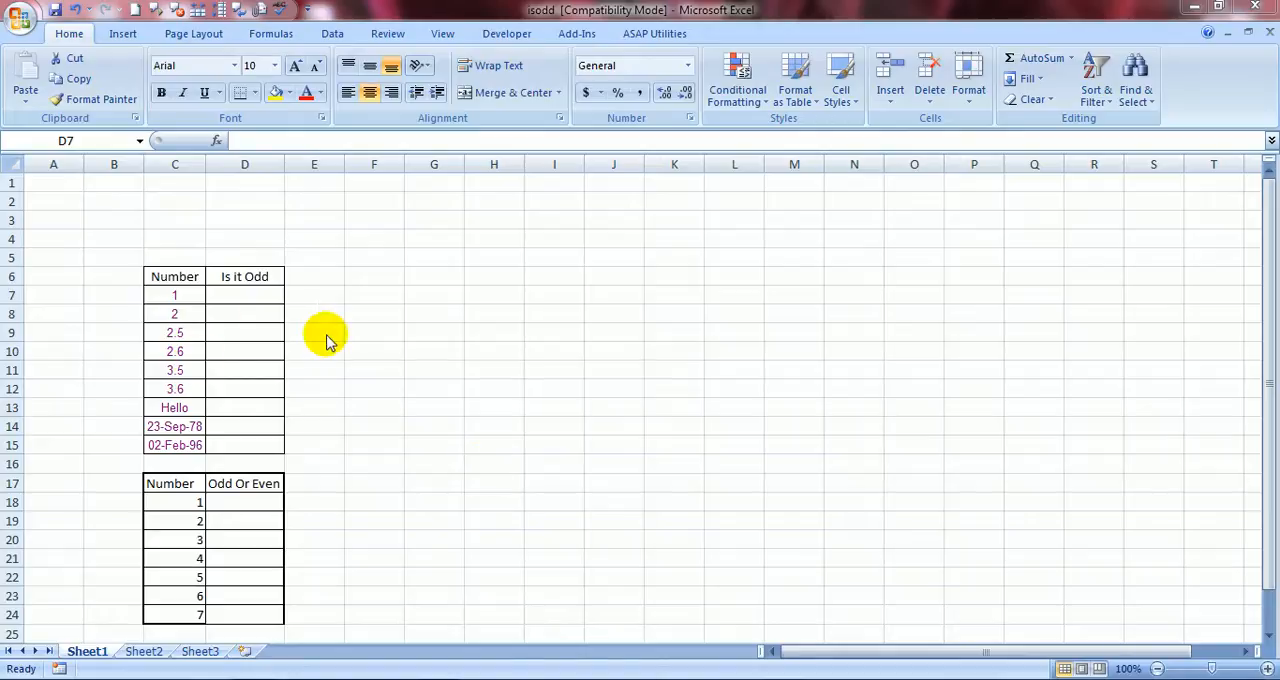
- Enter =ISODD(C7) beside the number 1 and copy it down the Is it Odd column
left_click(244, 294)
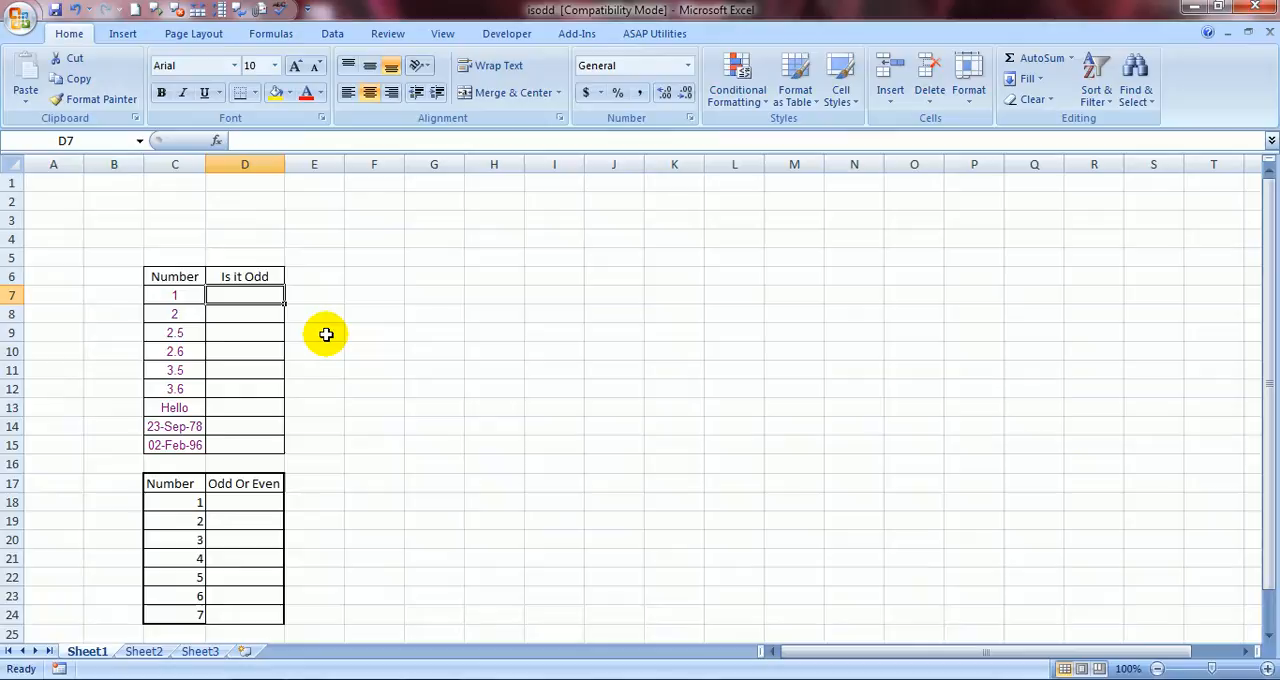
type("=")
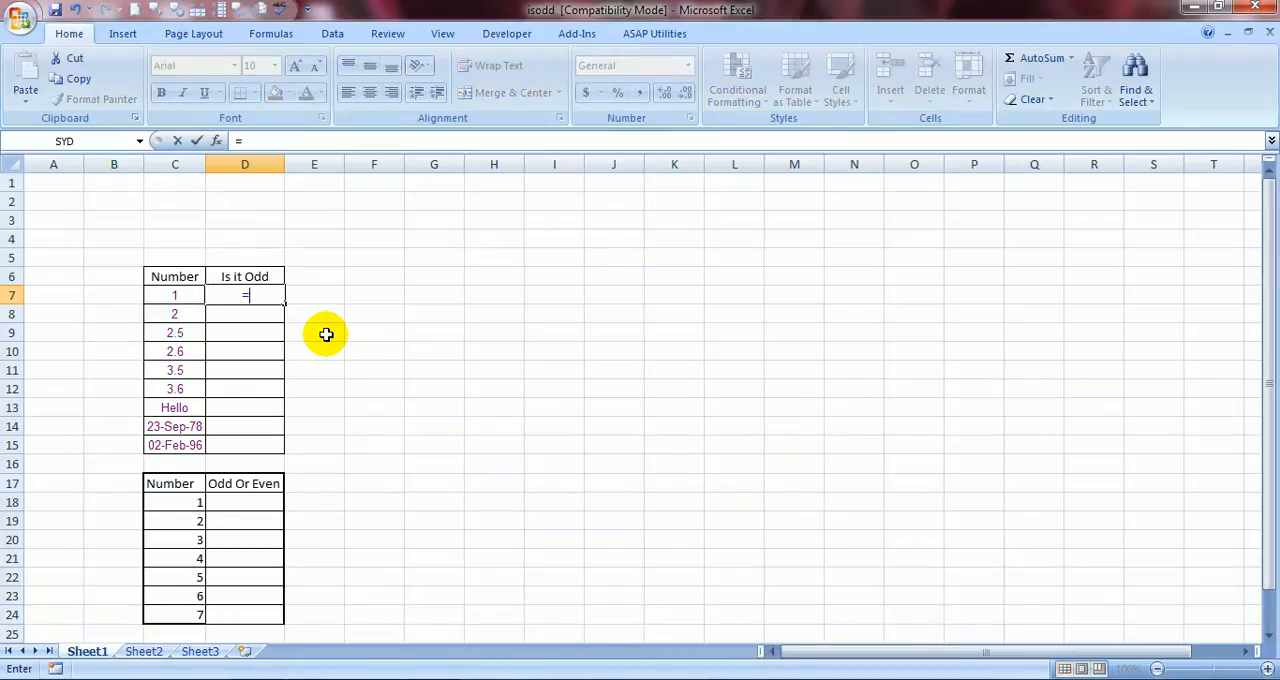
type("iso")
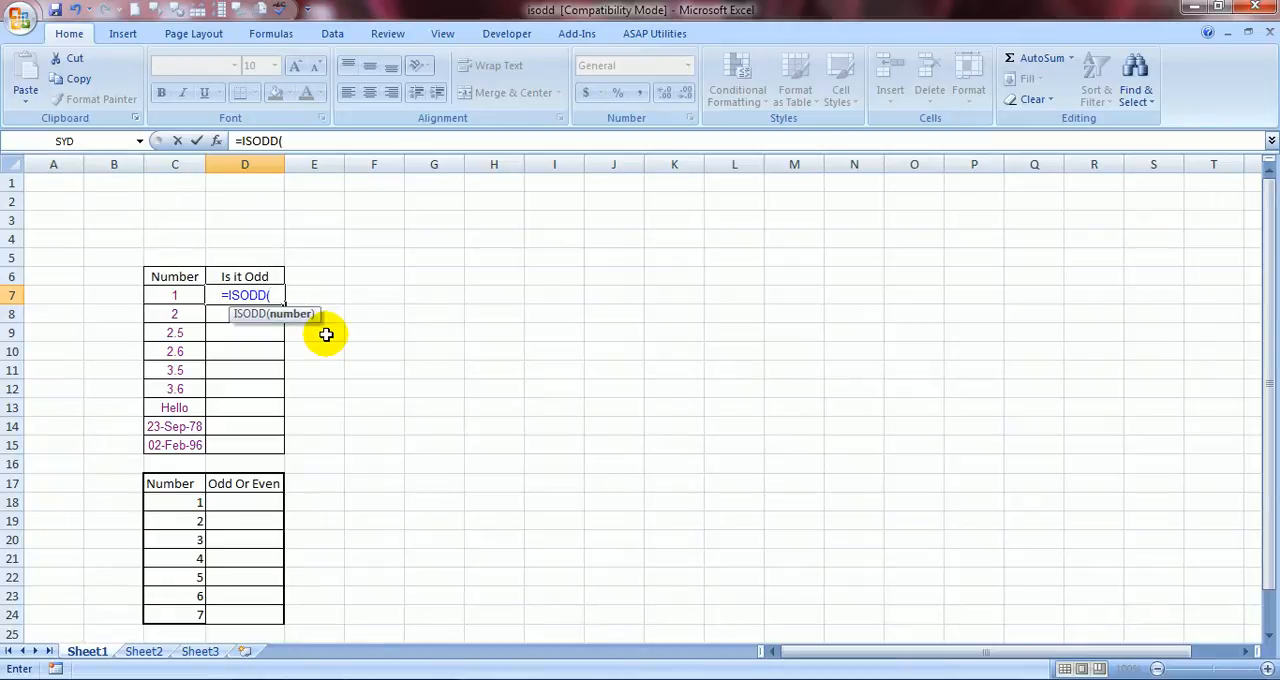
left_click(174, 294)
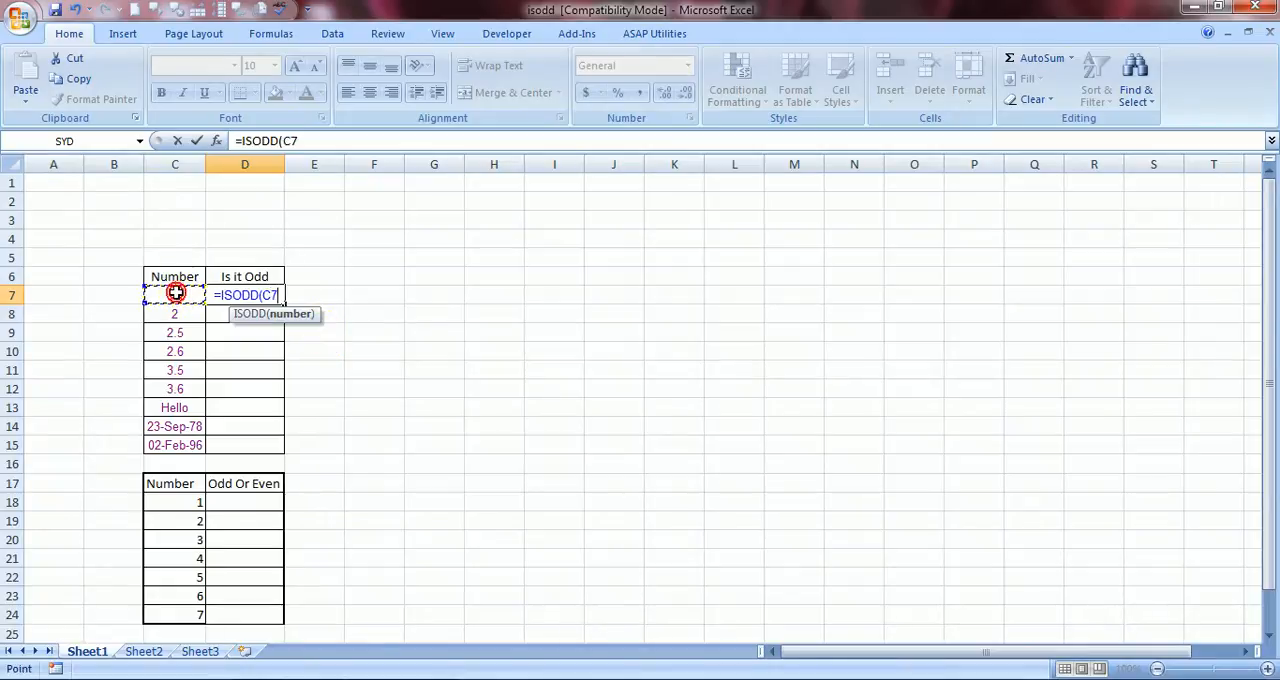
key("Return")
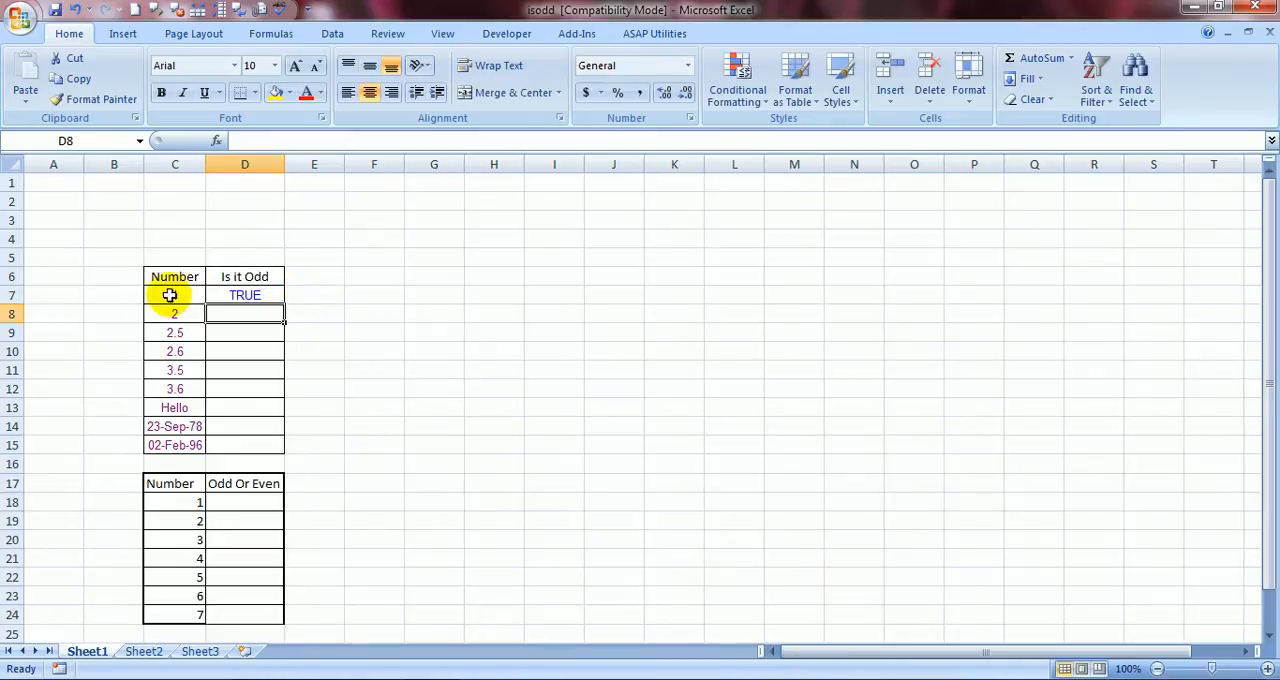
left_click(244, 294)
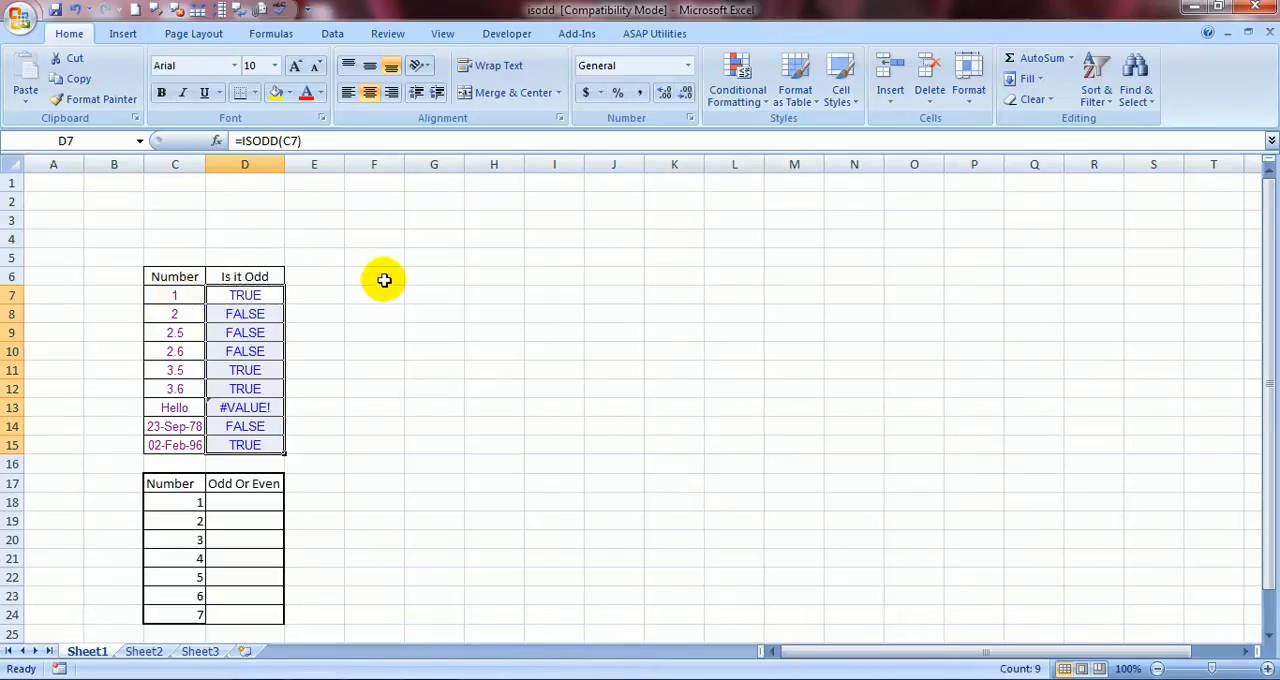
left_click(374, 312)
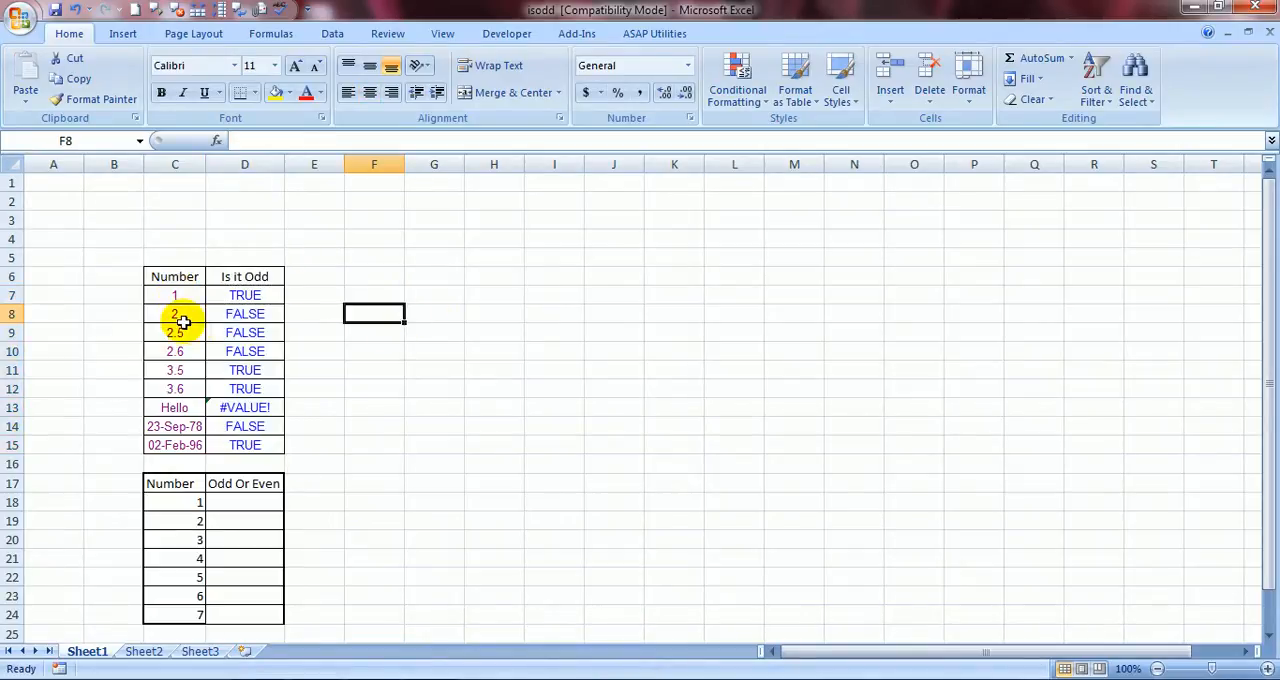
left_click(244, 314)
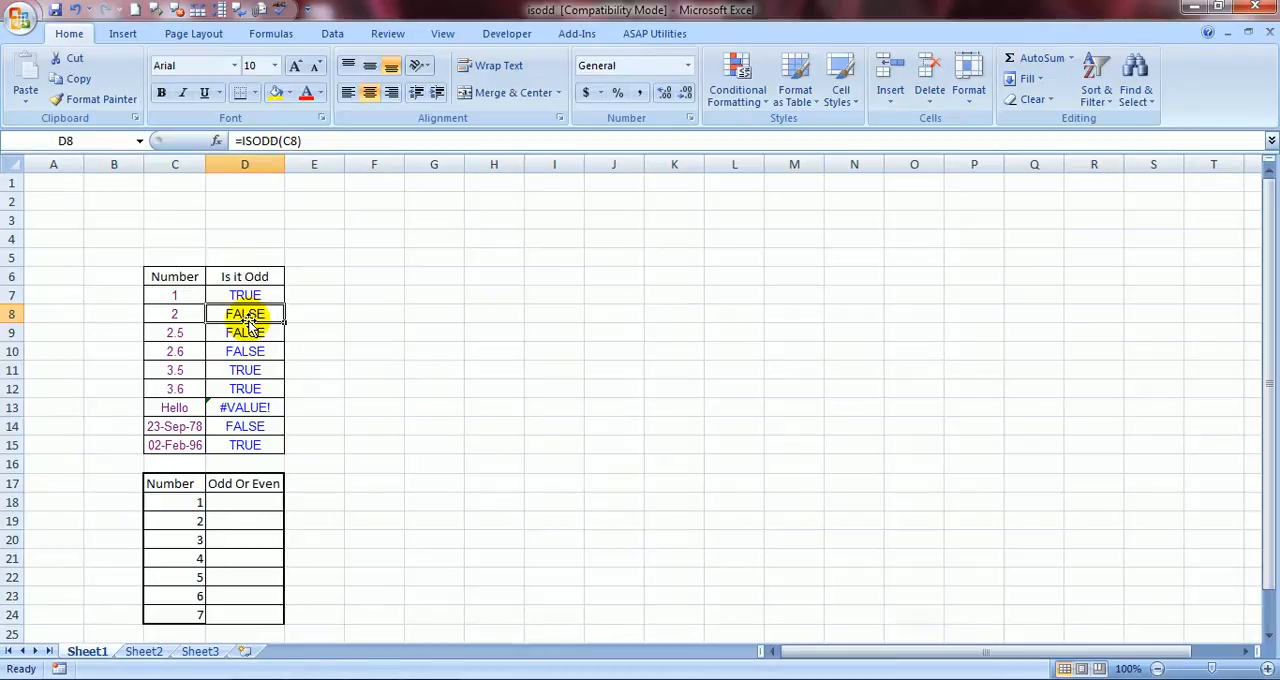
left_click(174, 294)
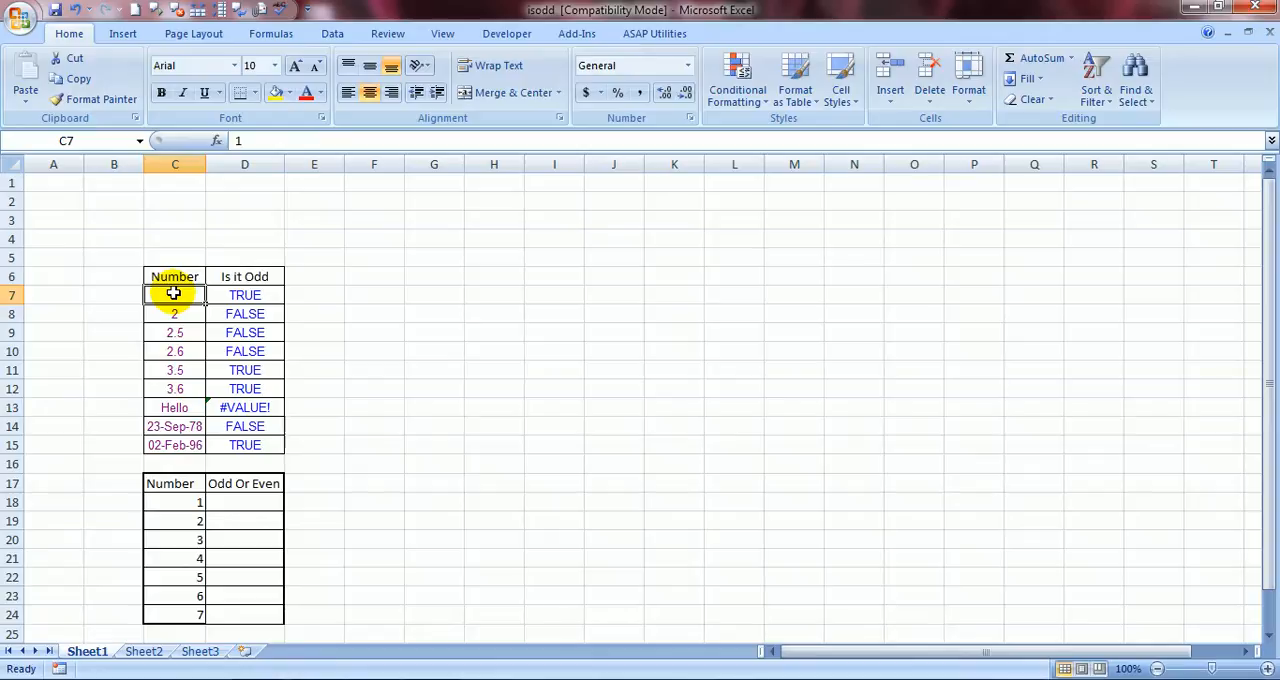
mouse_move(388, 332)
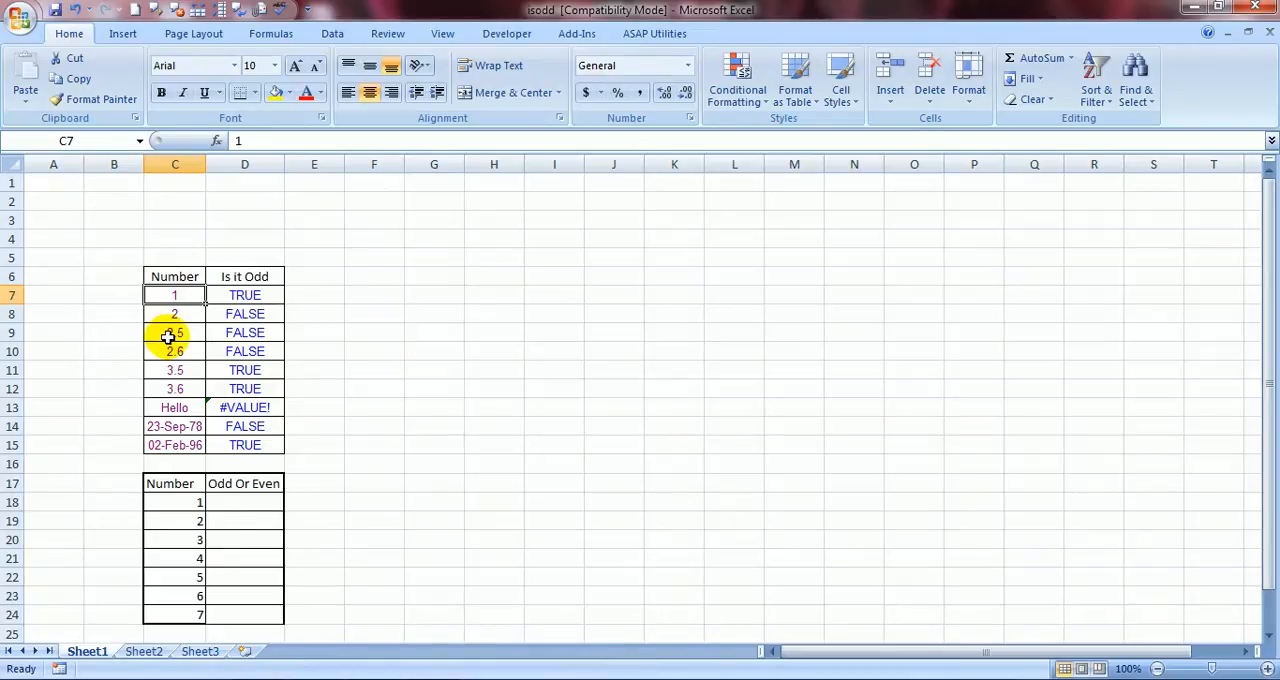
left_click(174, 332)
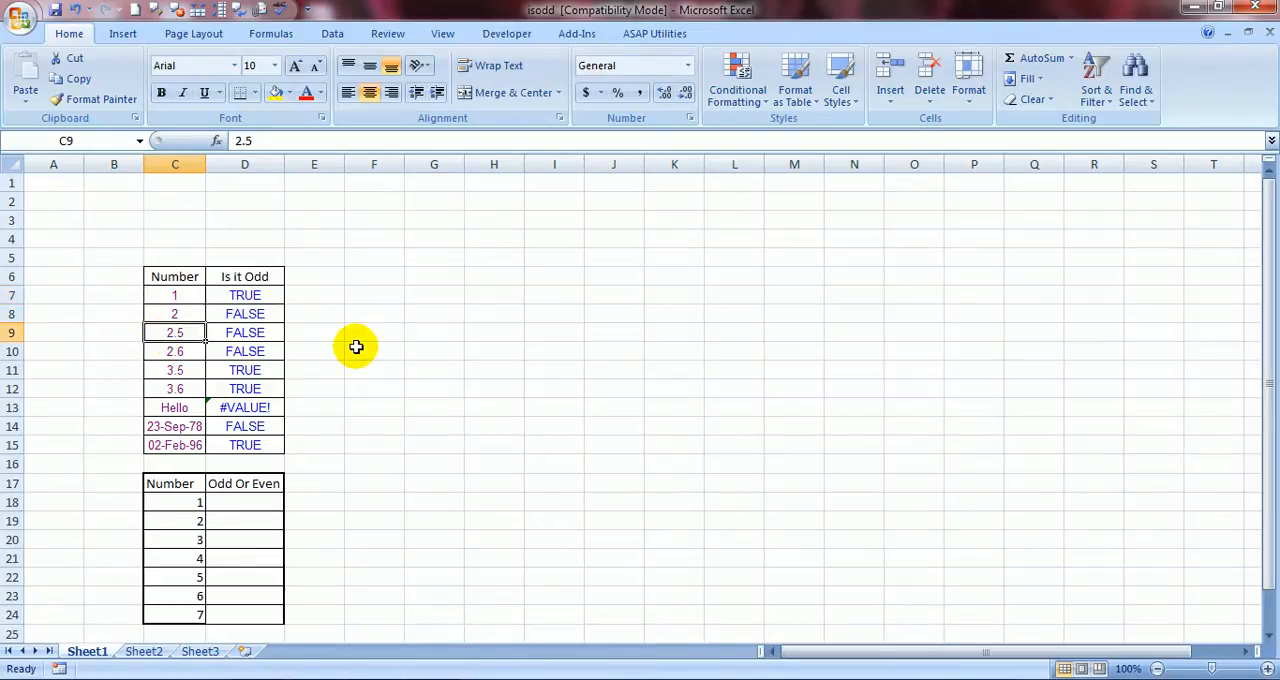
mouse_move(270, 326)
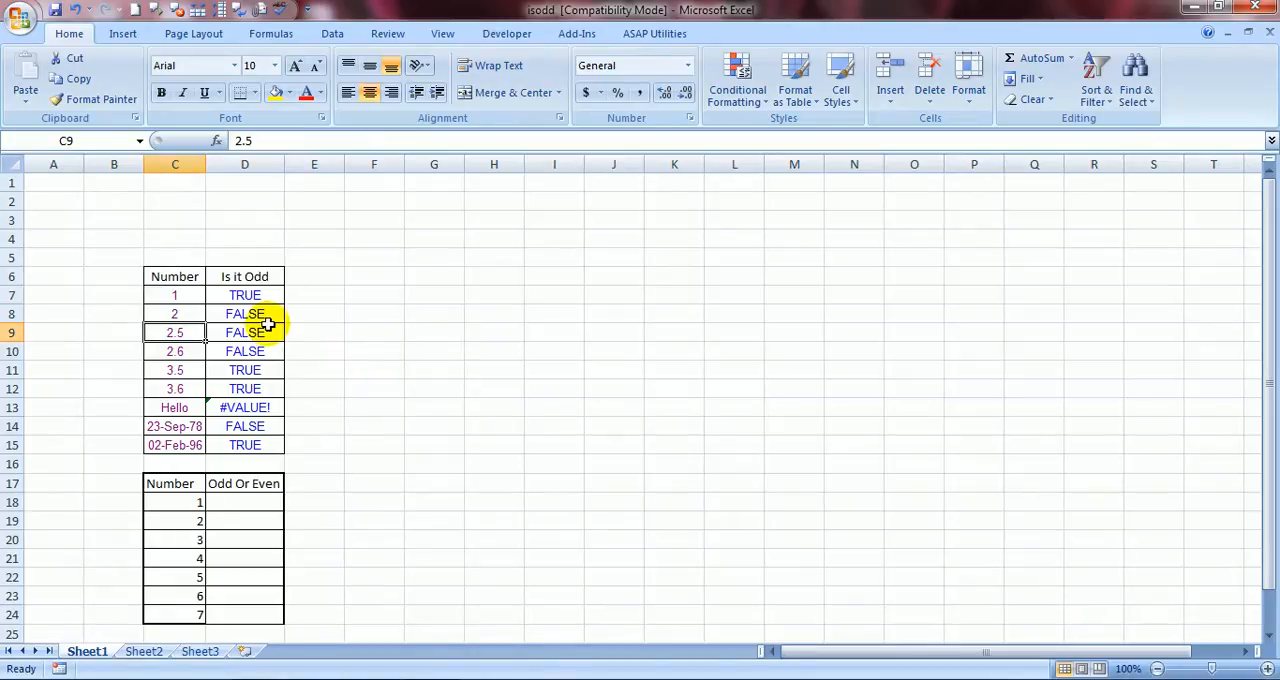
mouse_move(304, 336)
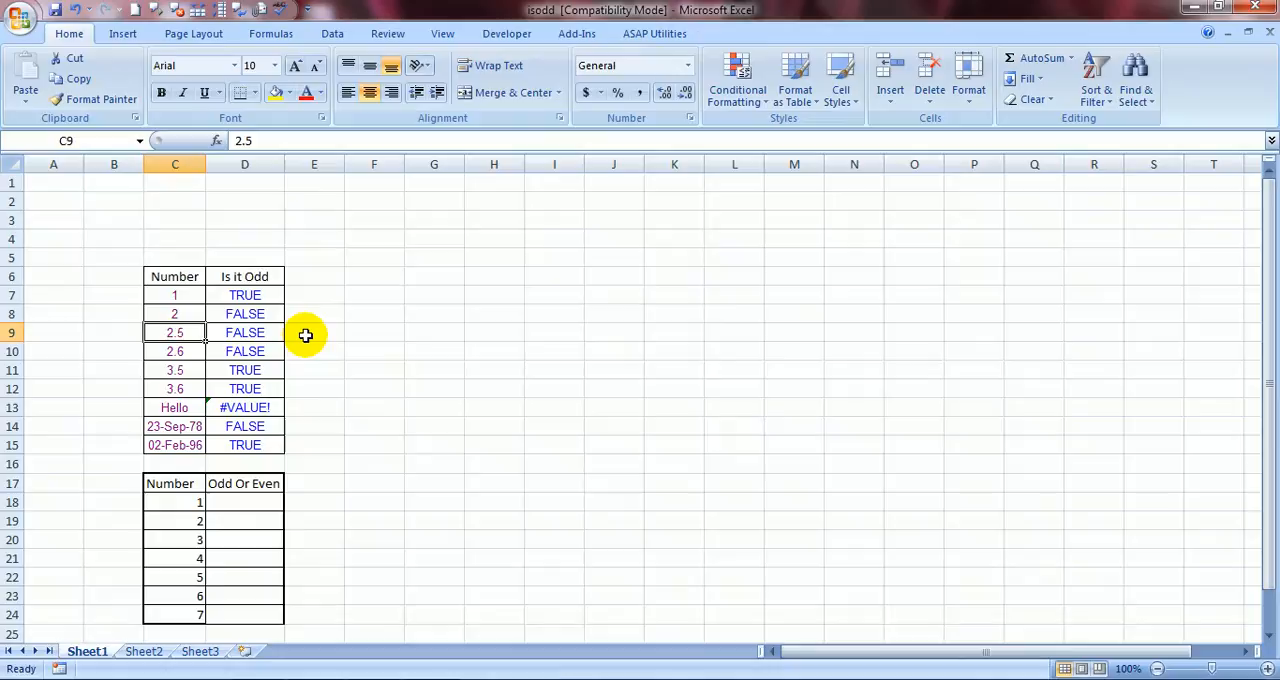
mouse_move(164, 344)
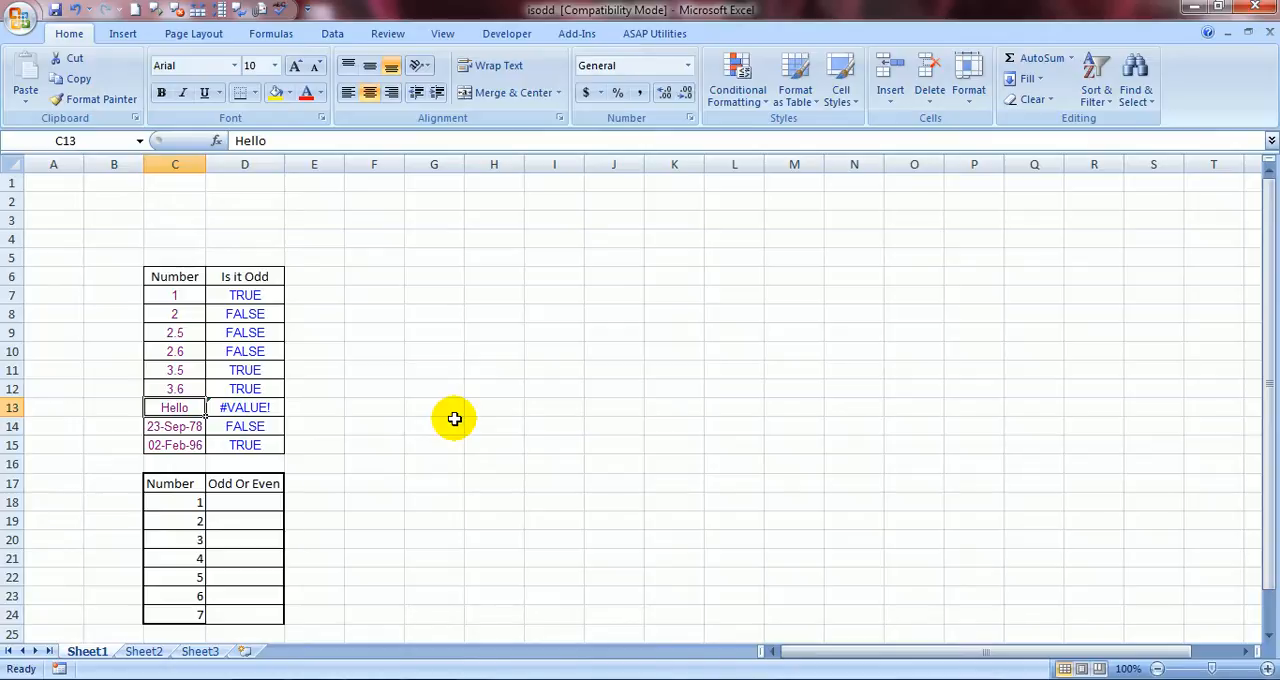
left_click(244, 408)
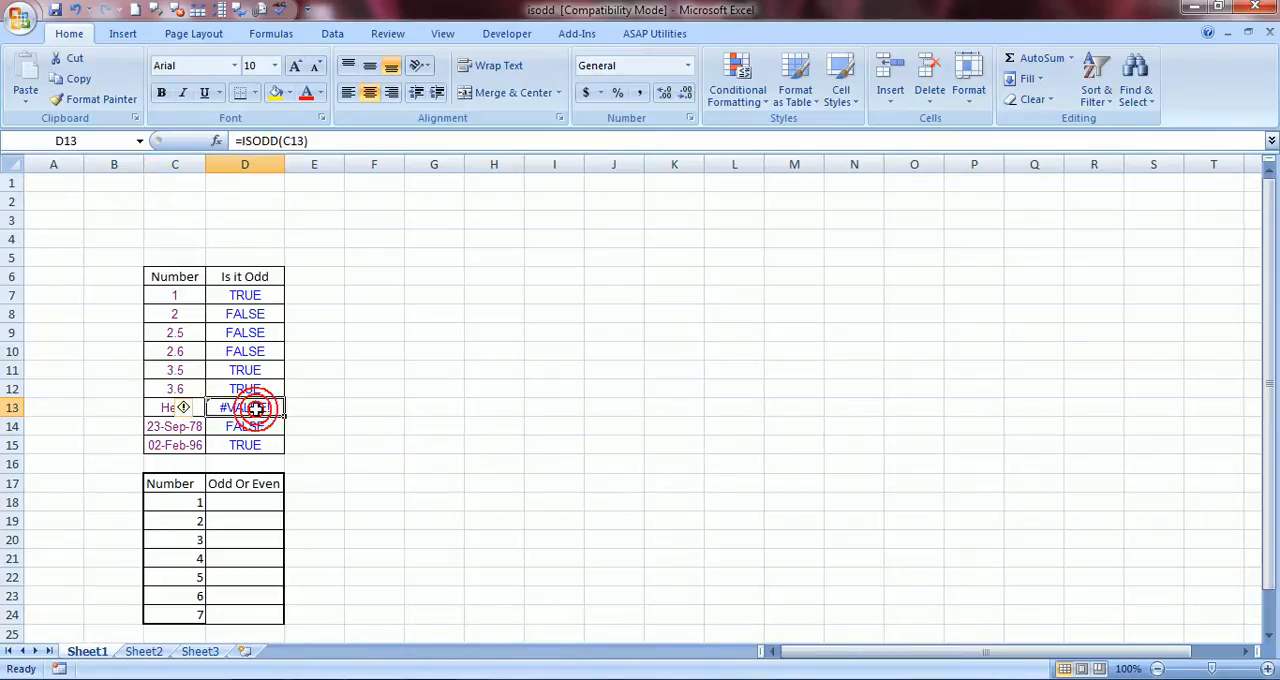
left_click(174, 426)
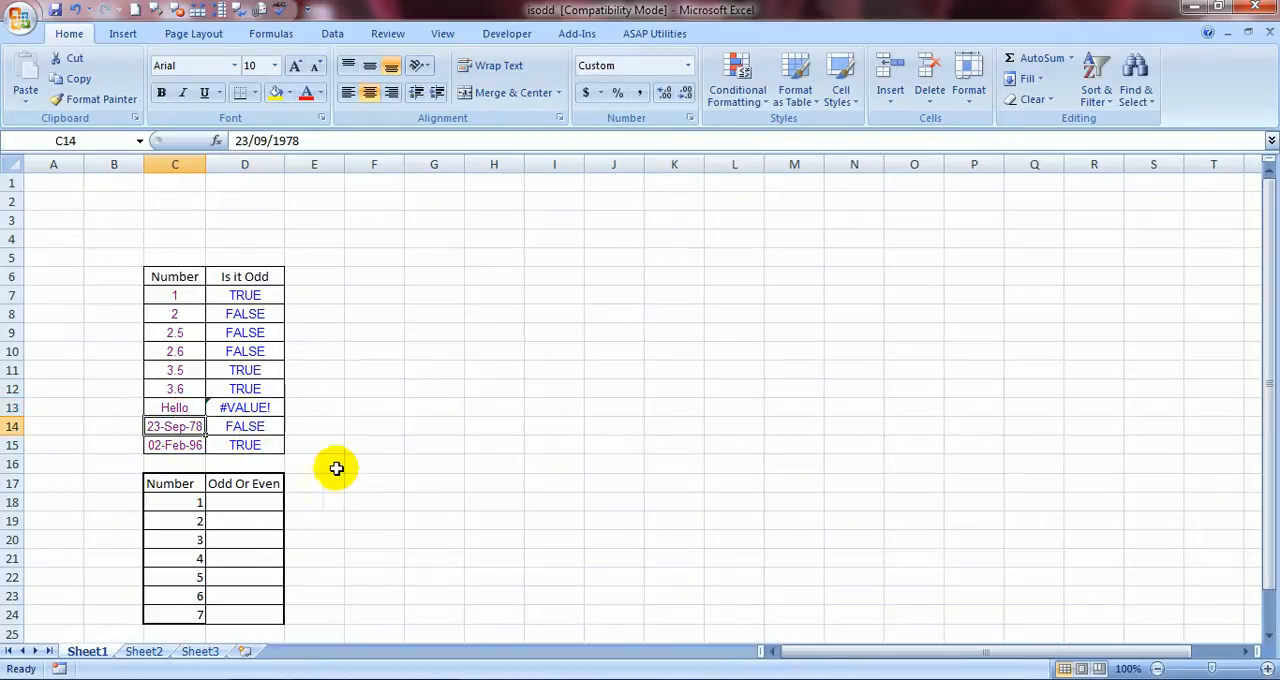
mouse_move(364, 490)
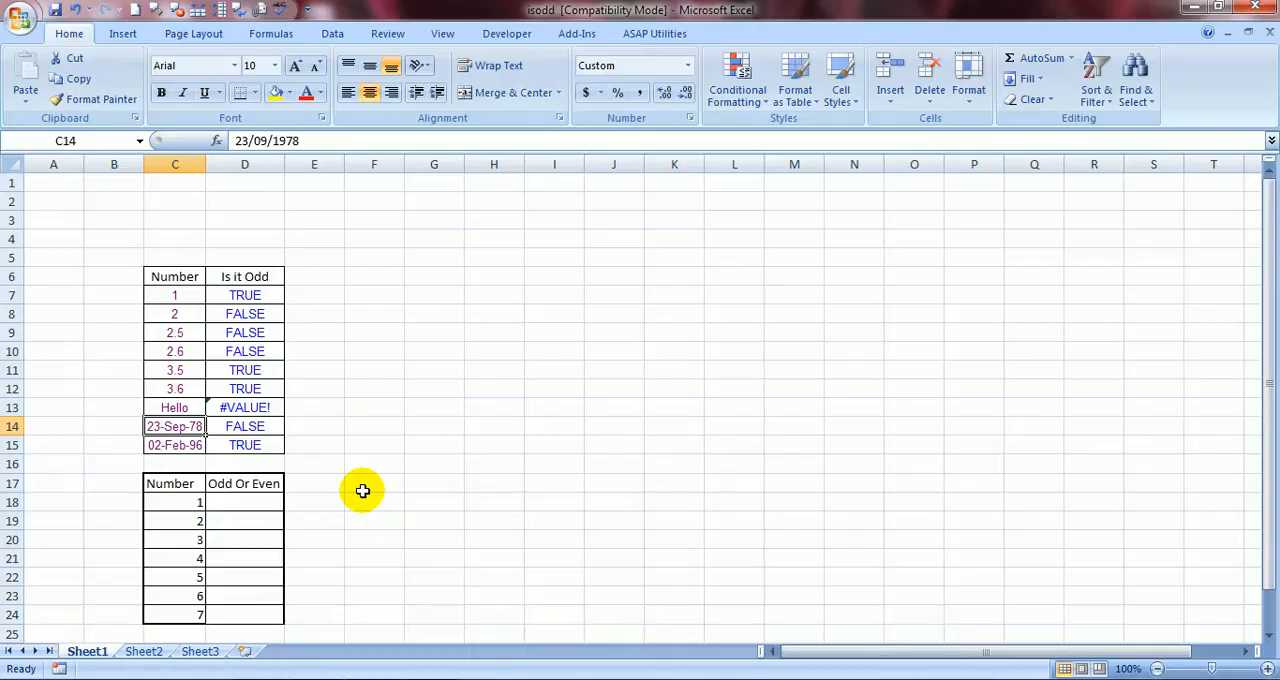
left_click(244, 426)
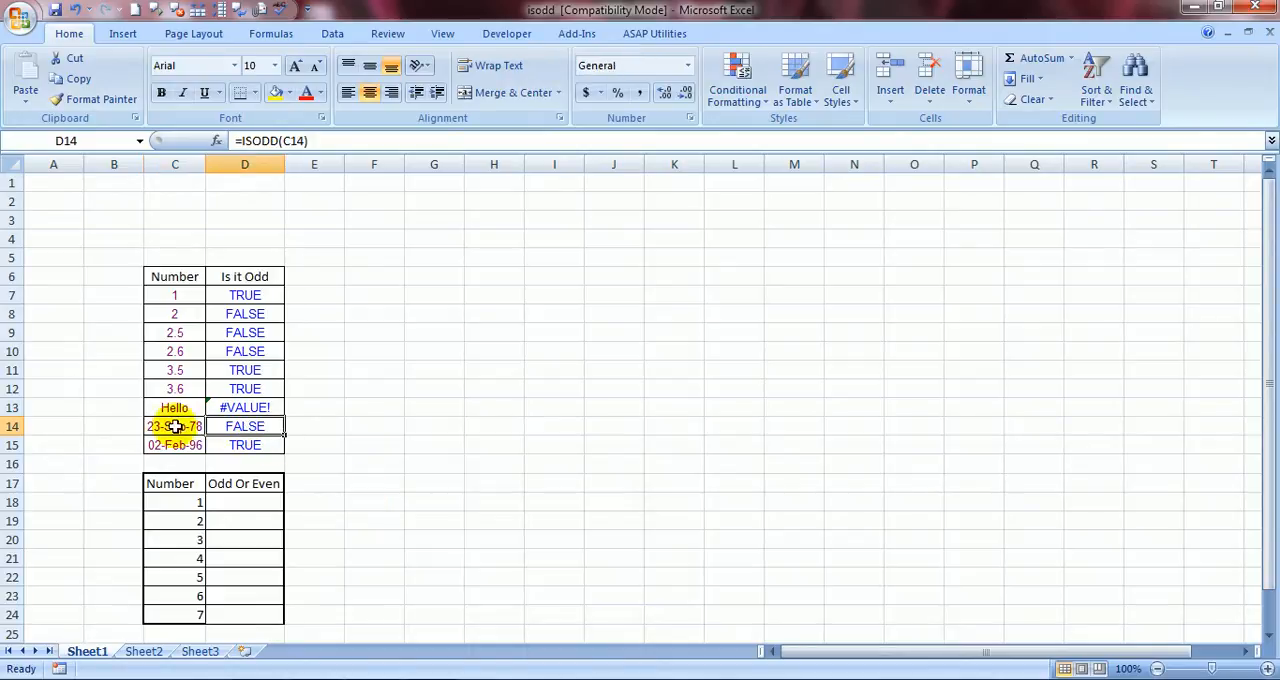
left_click(176, 426)
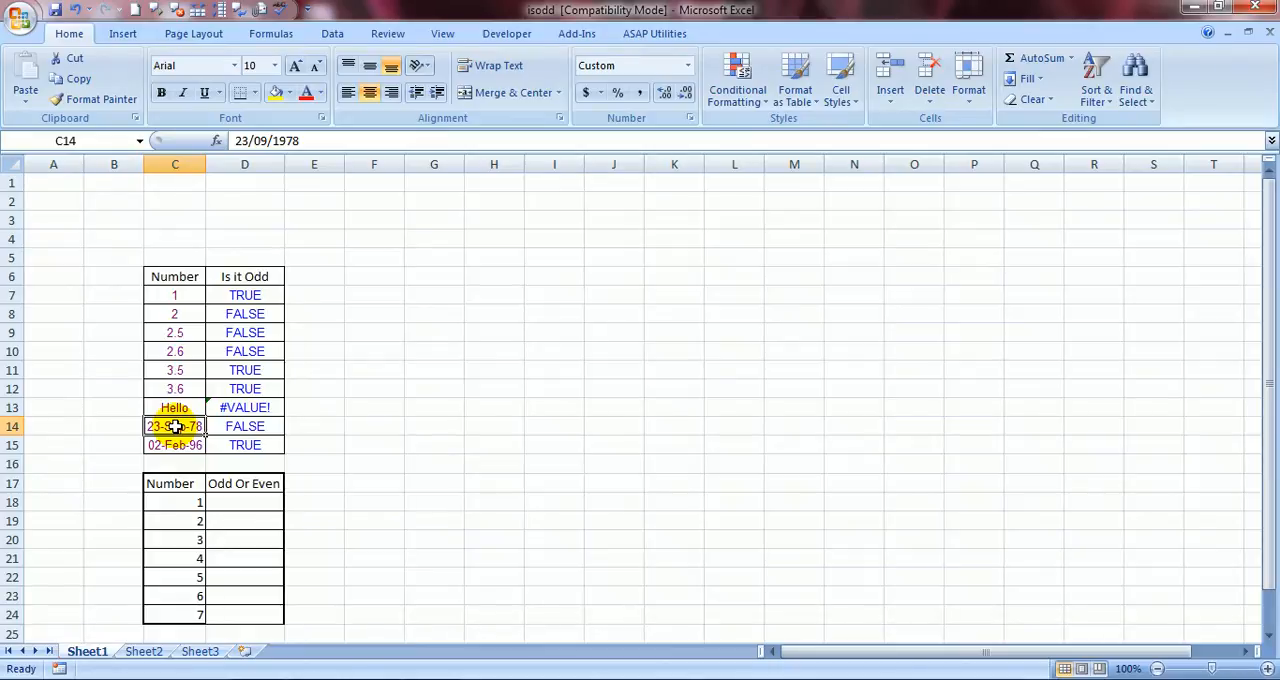
left_click(174, 444)
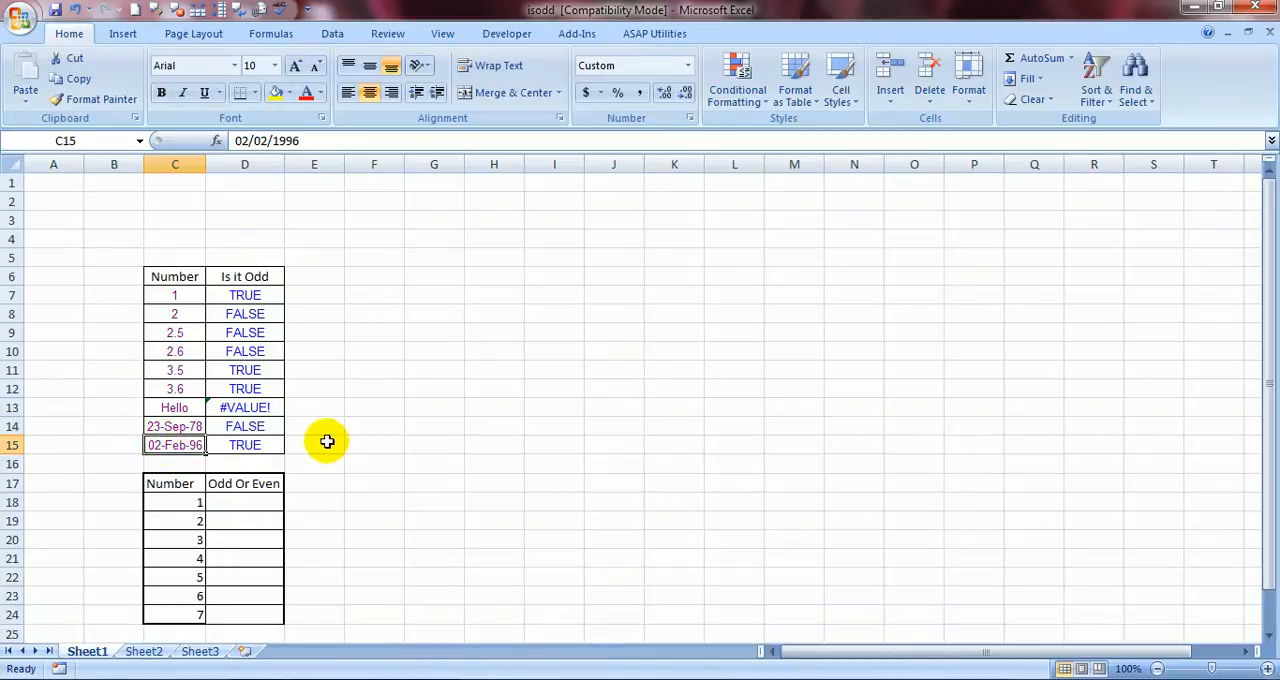
- Enter =N(C14) in F14 to show the serial number of 23-Sep-78
left_click(314, 426)
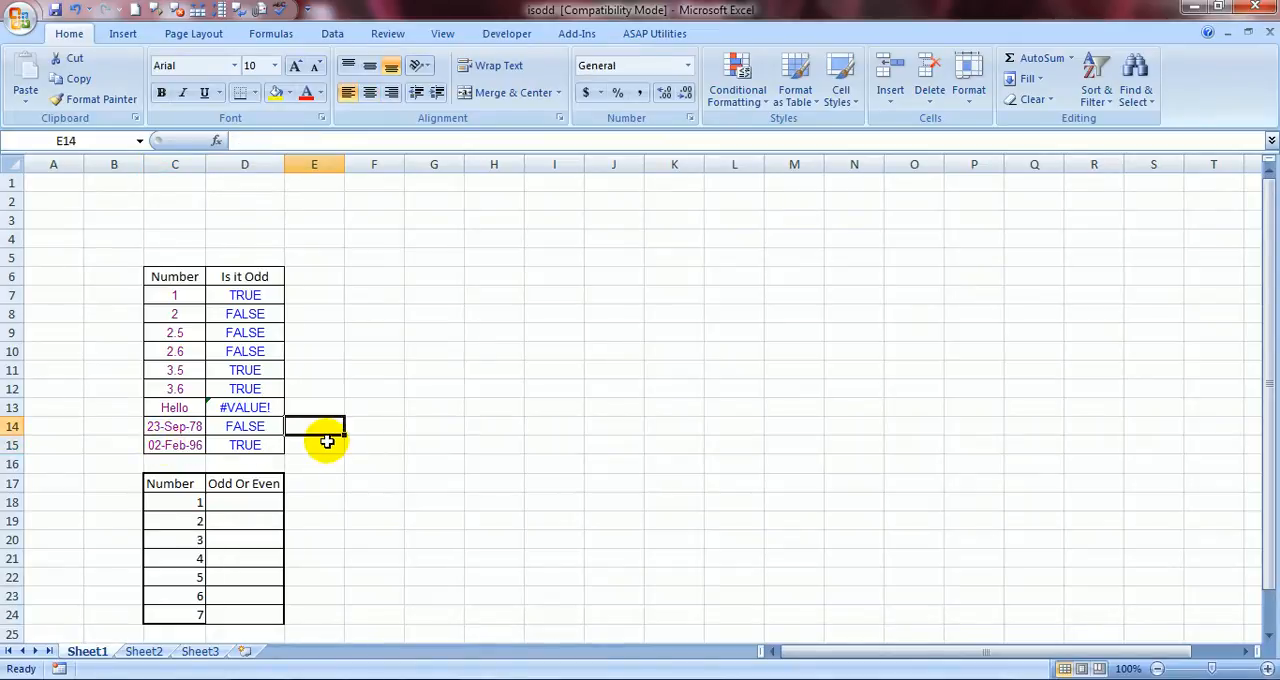
left_click(372, 444)
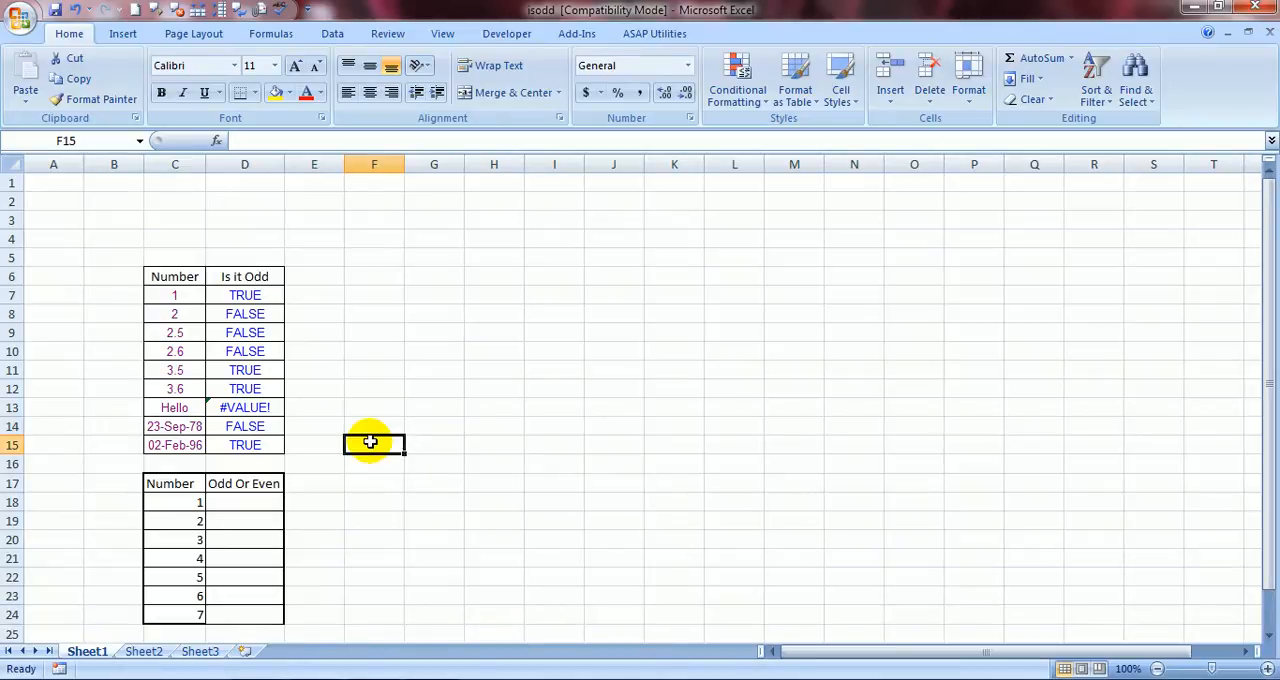
mouse_move(384, 416)
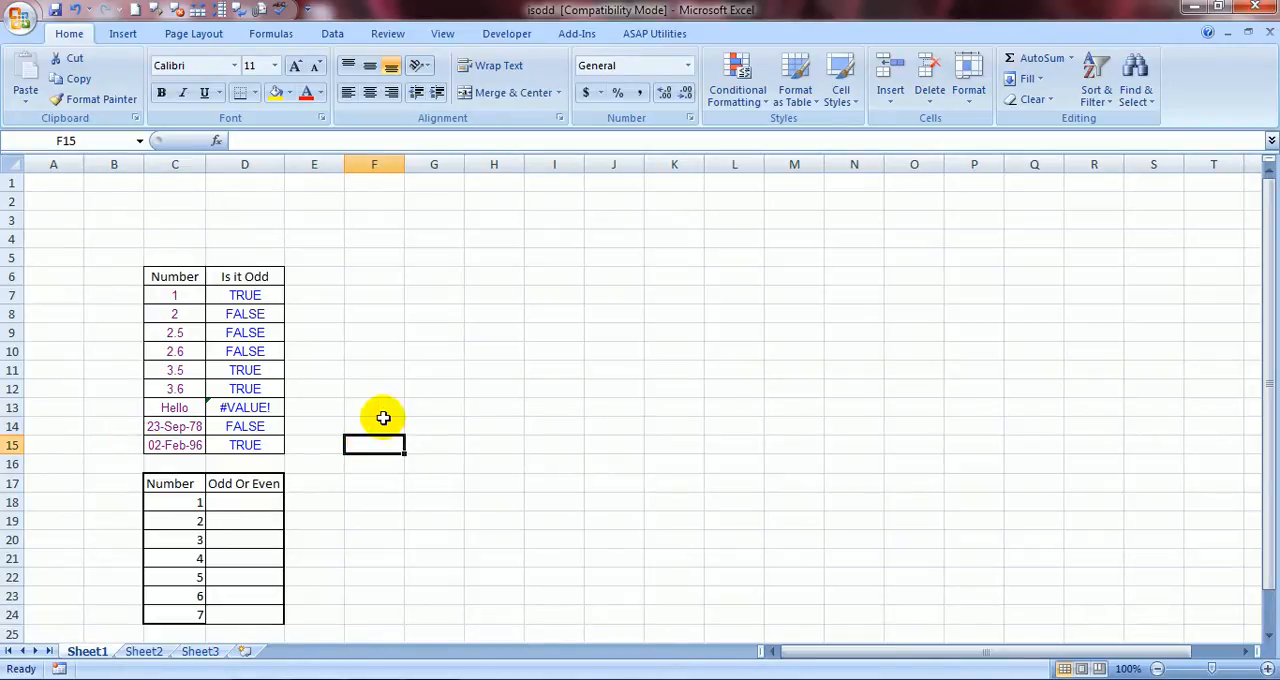
left_click(374, 426)
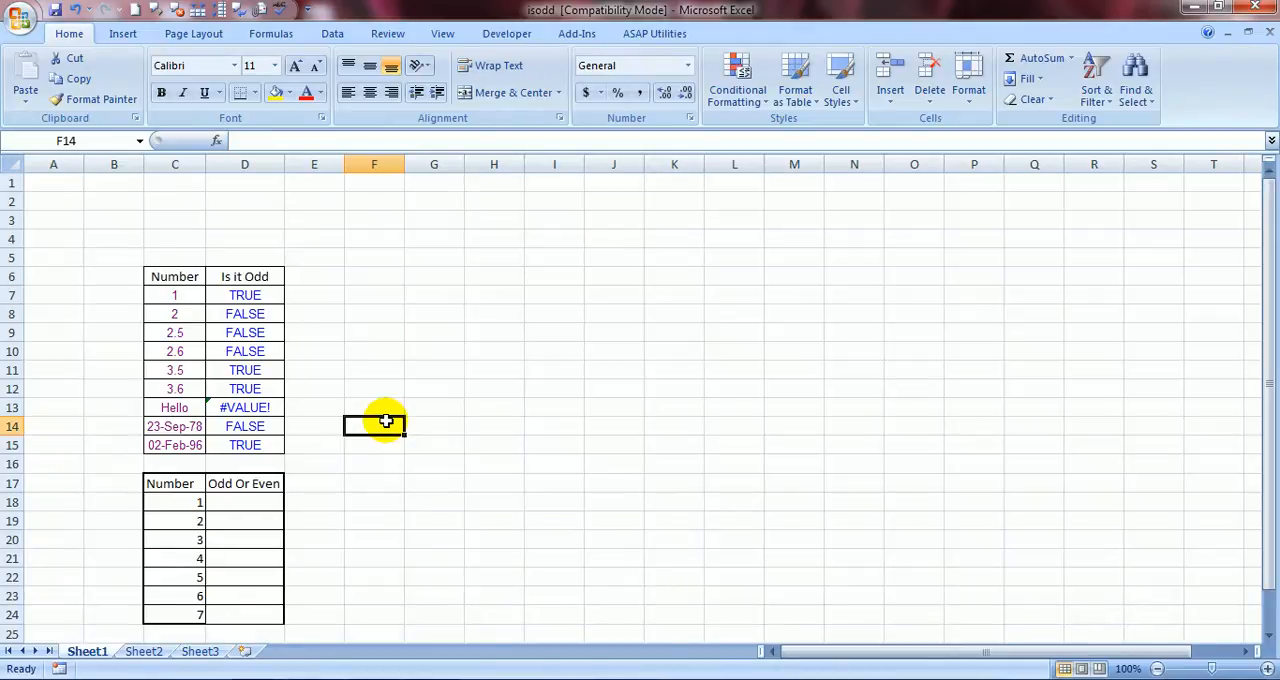
mouse_move(148, 426)
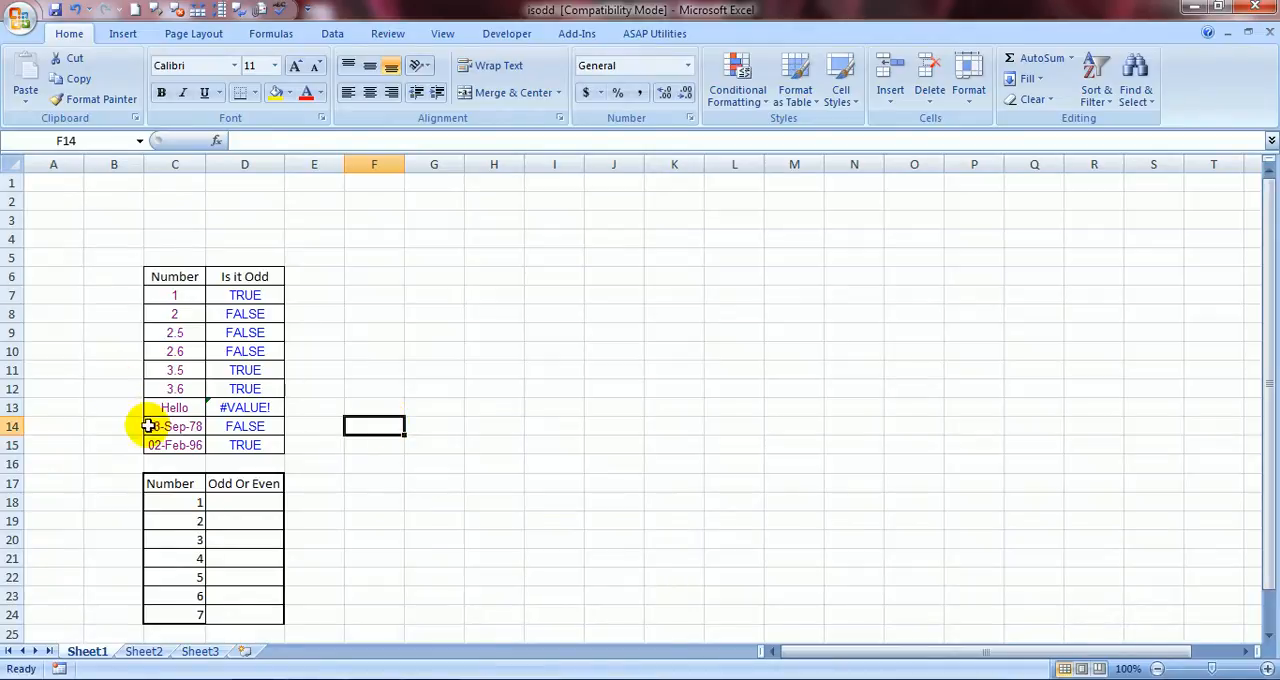
mouse_move(332, 444)
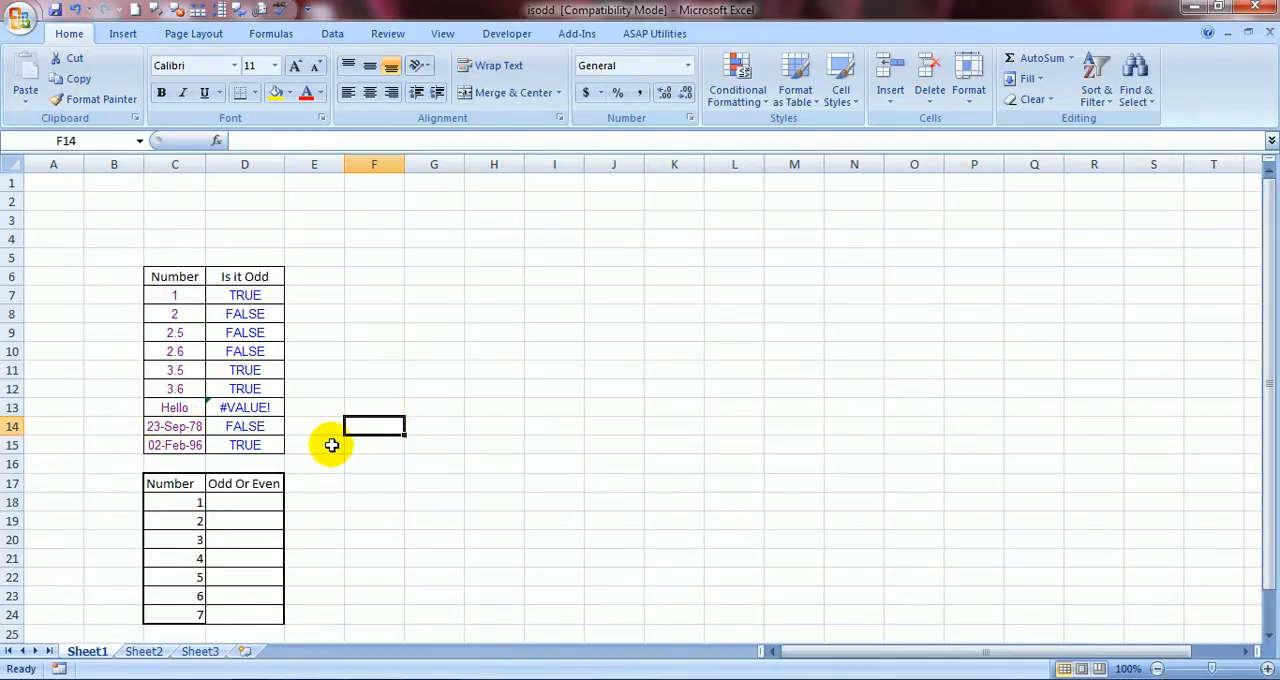
type("=")
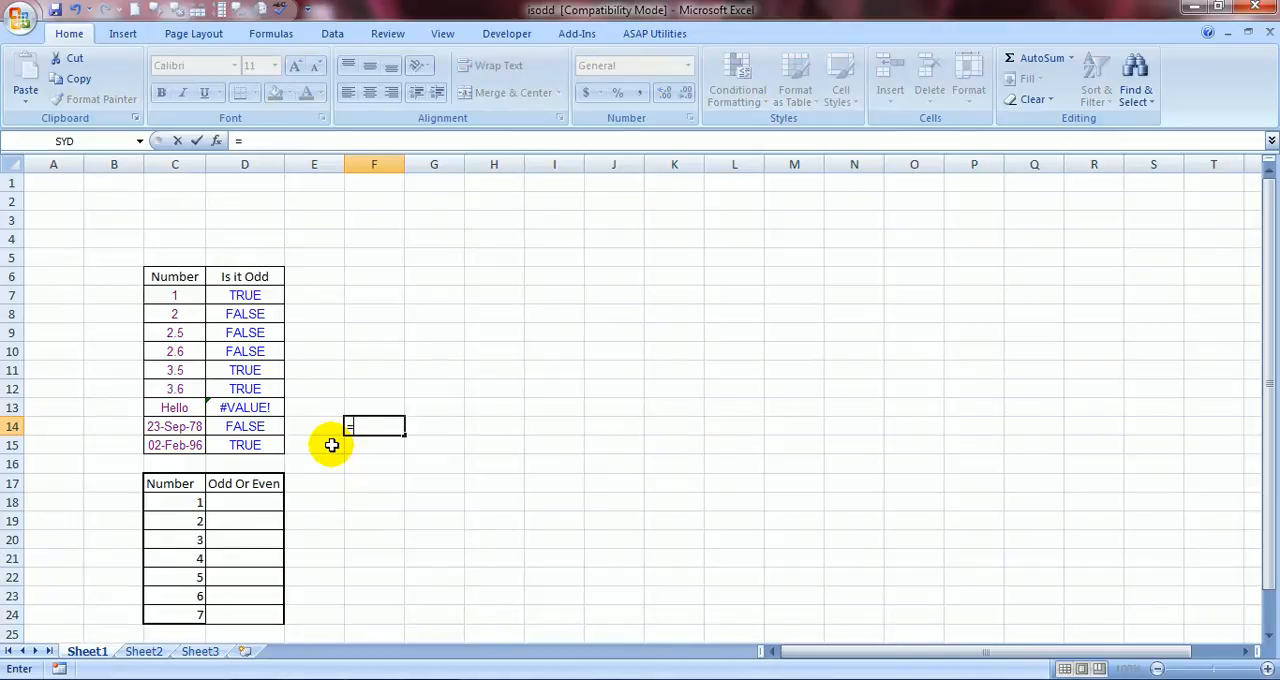
type("=N(")
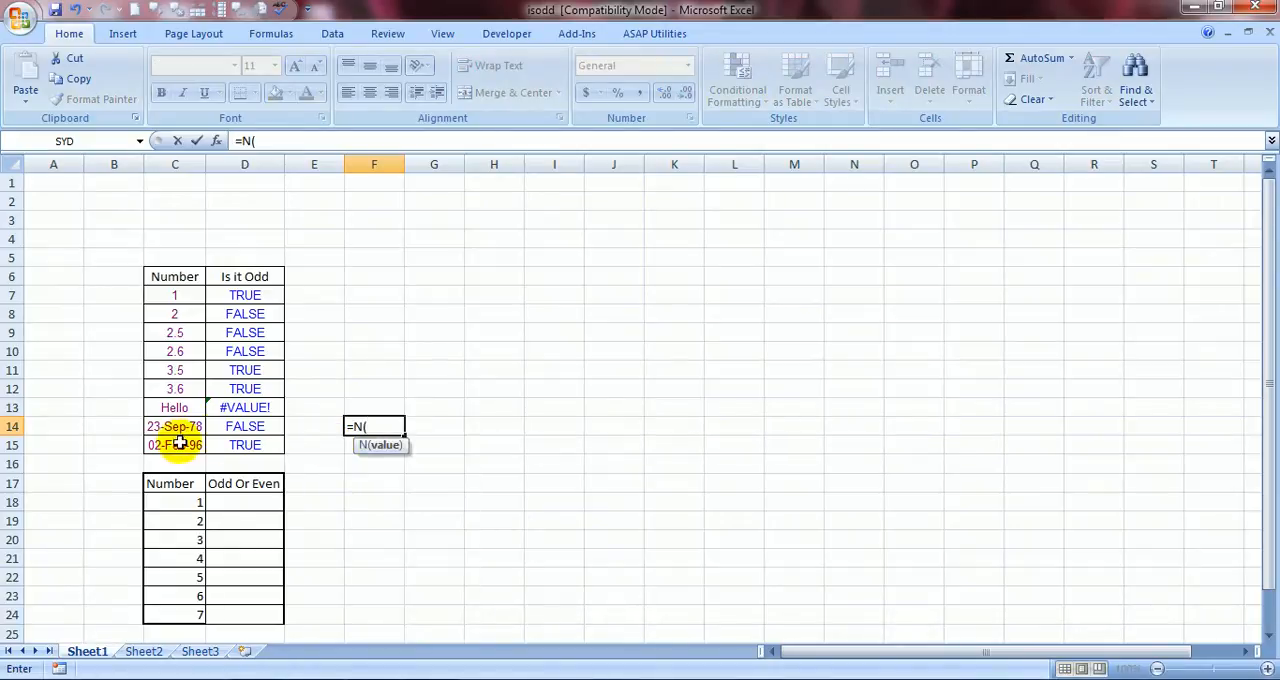
left_click(174, 426)
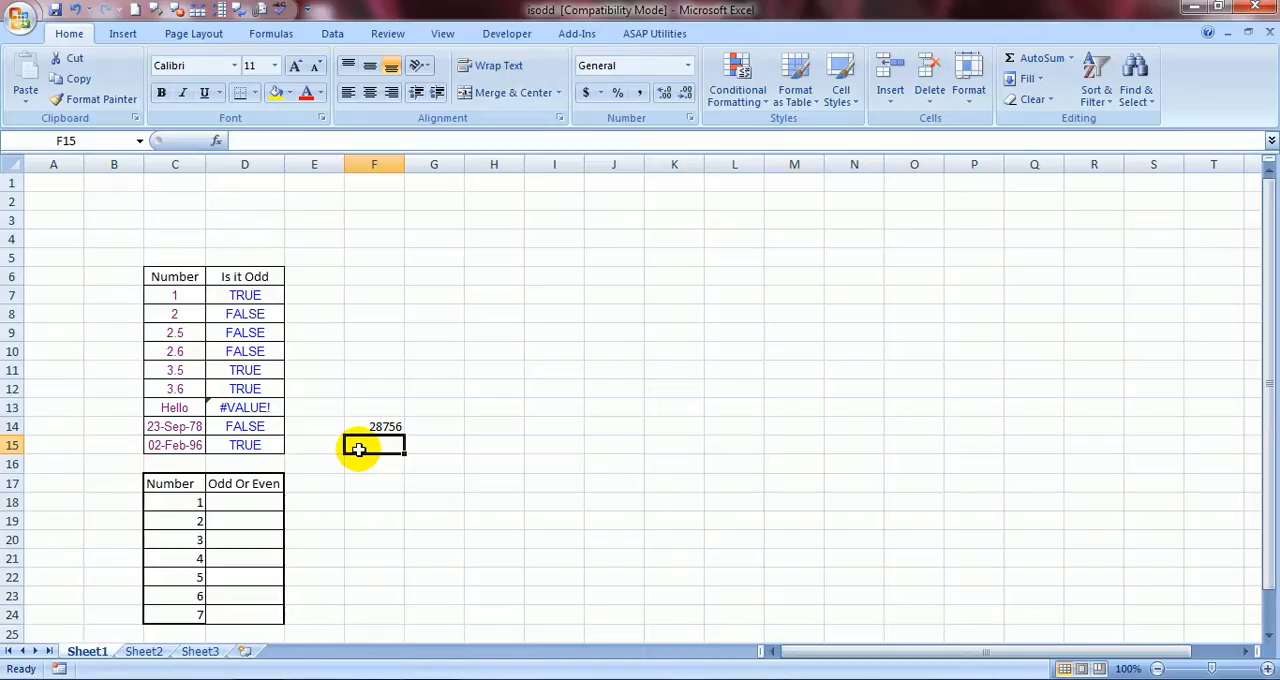
- Enter =N(C15) in F15 to show the serial number of 02-Feb-96
type("=")
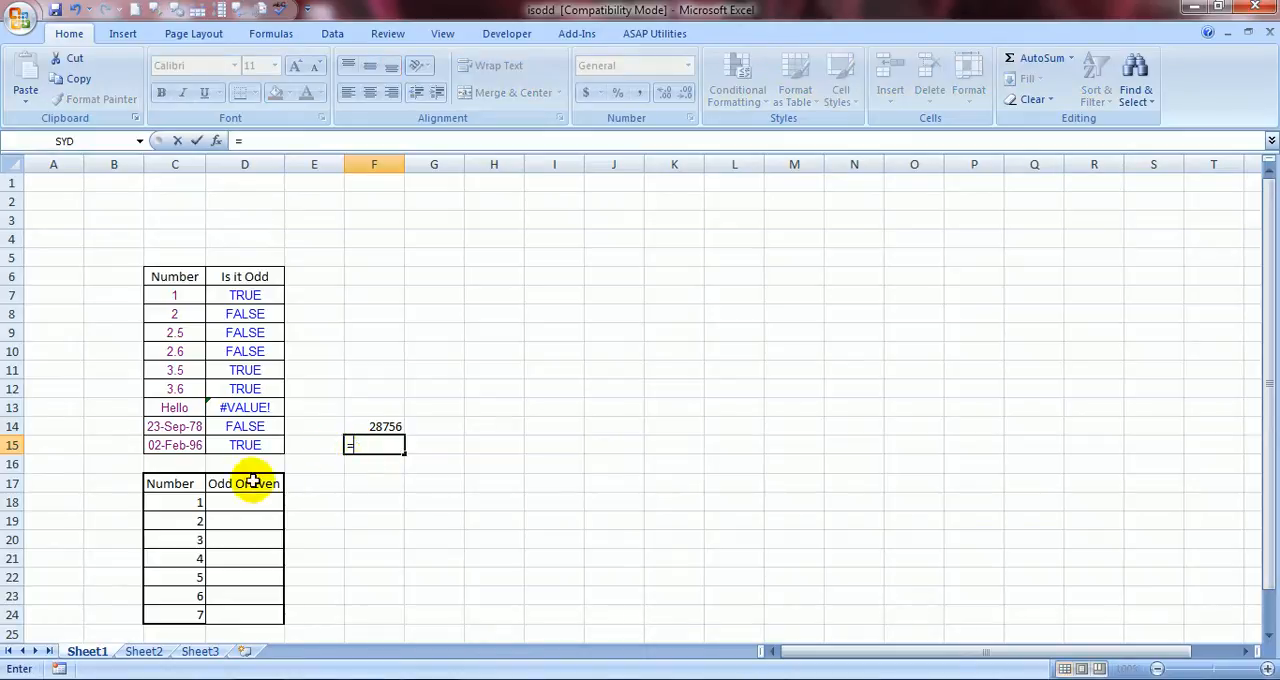
type("=N(")
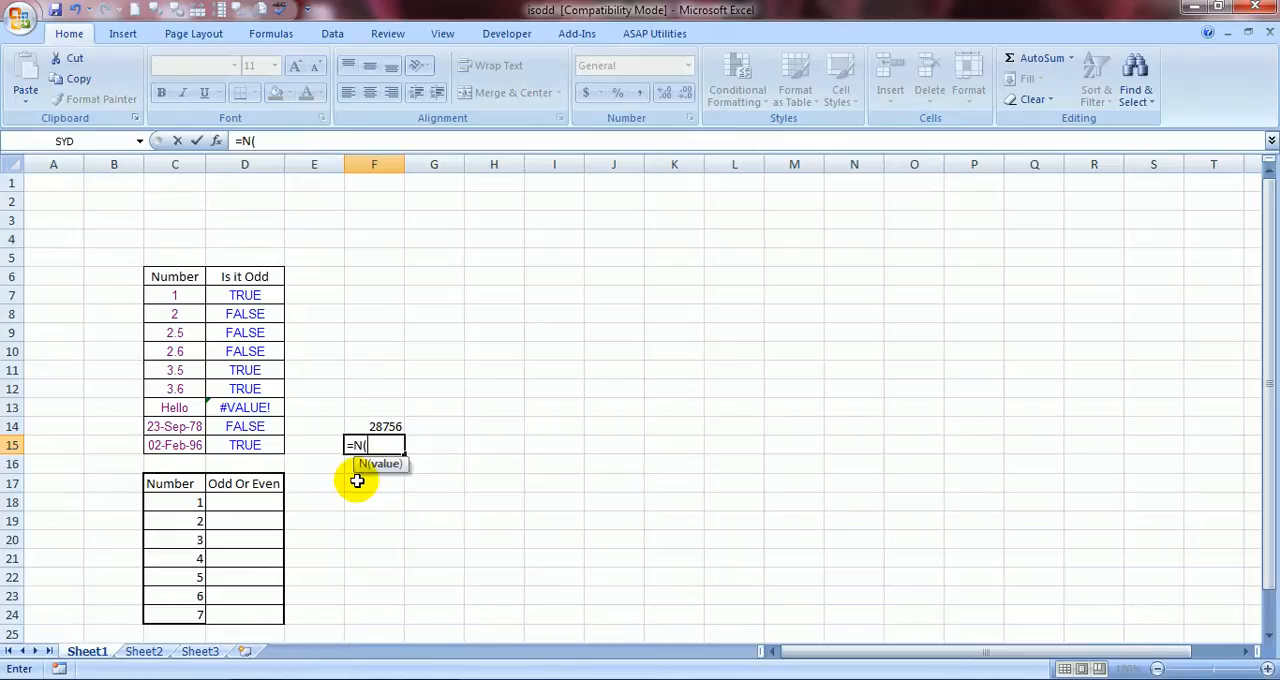
mouse_move(176, 444)
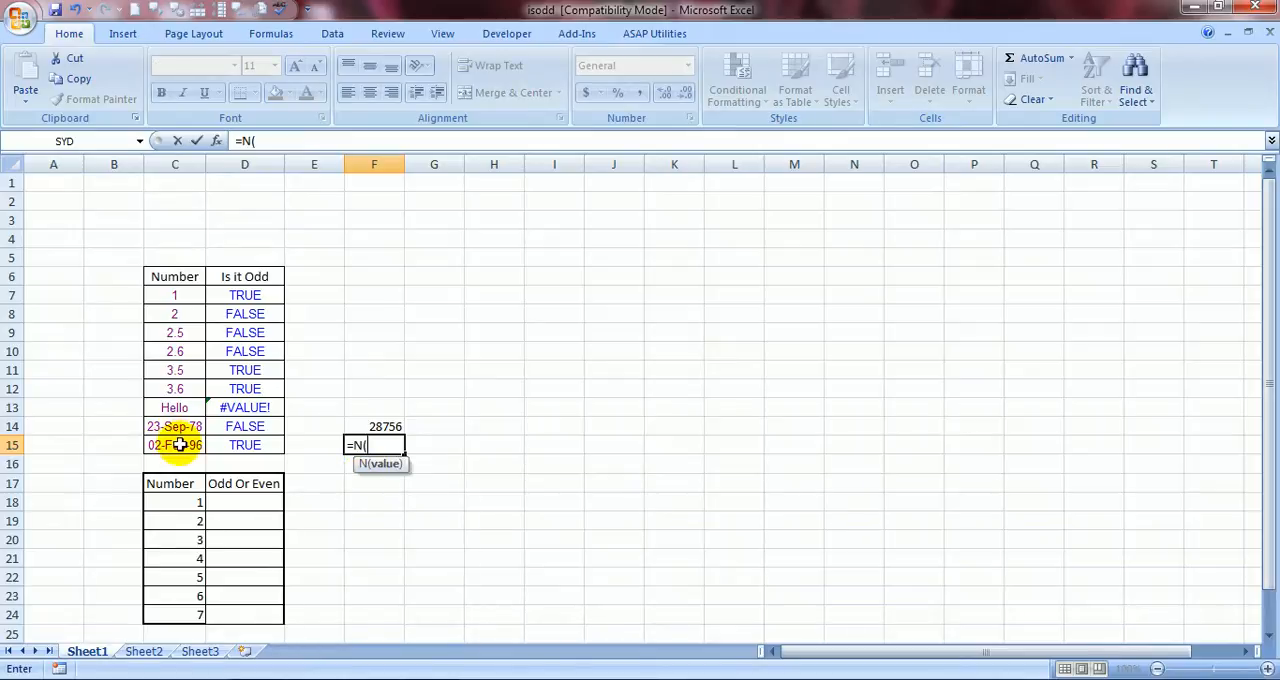
key("Return")
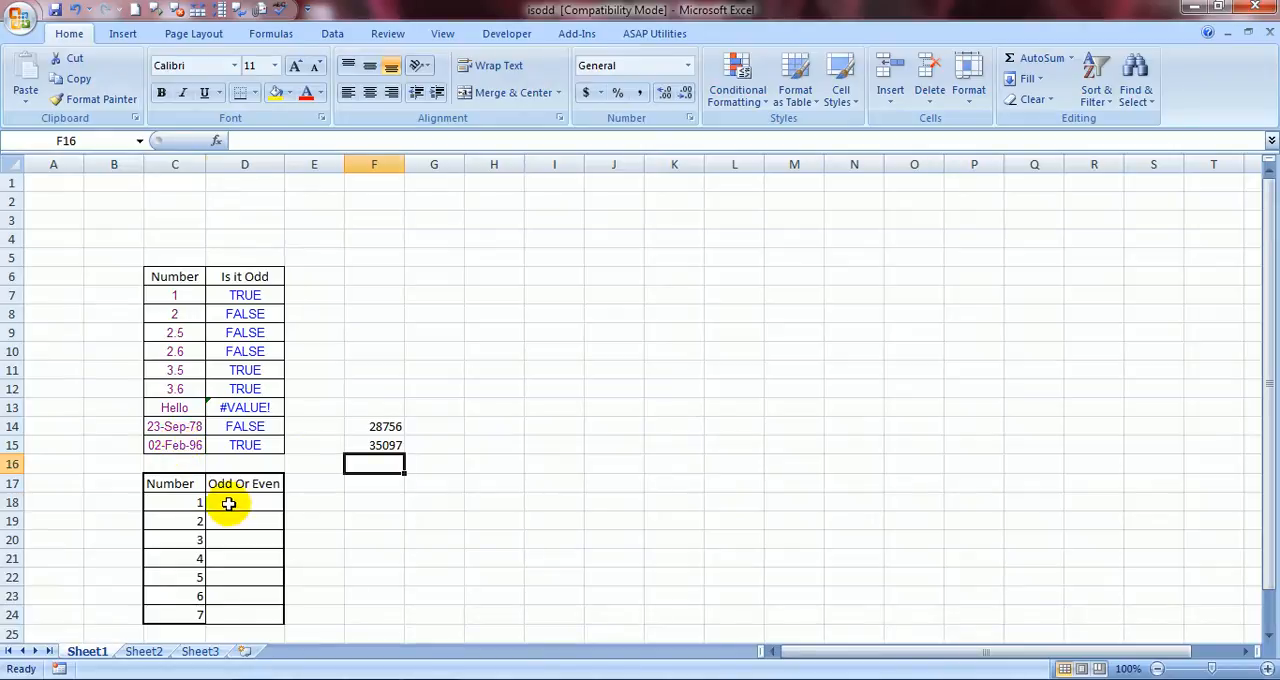
left_click(244, 502)
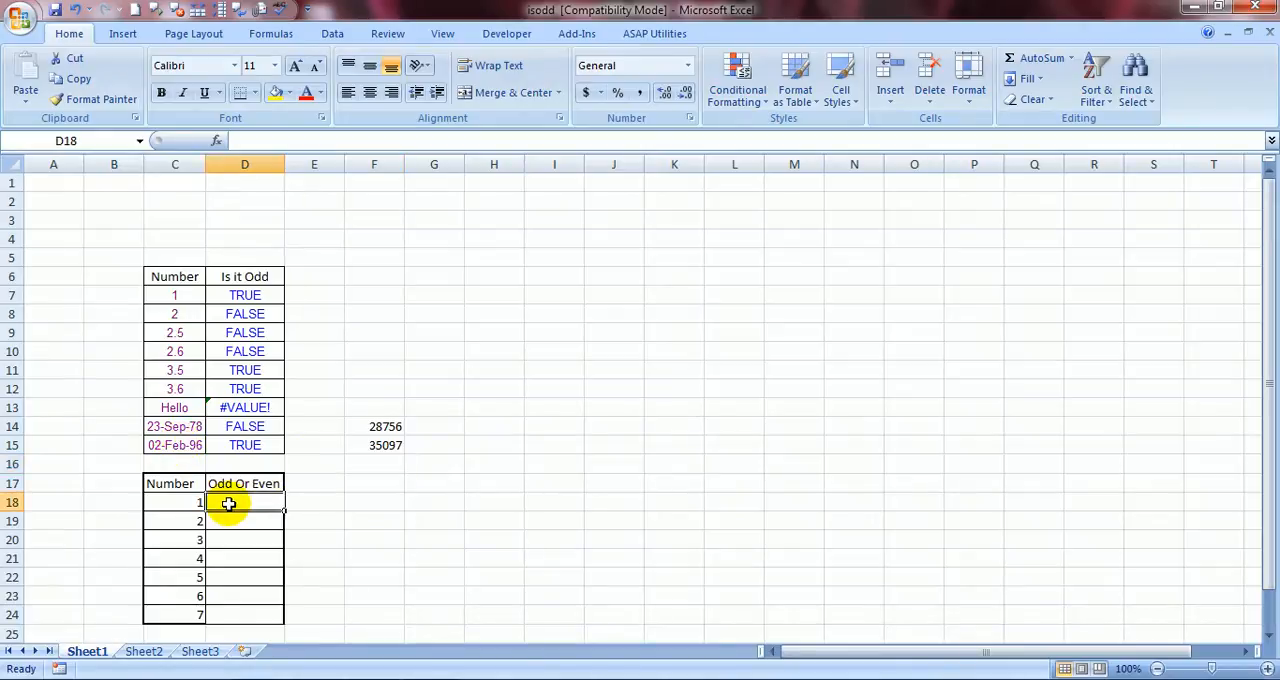
- Enter =IF(ISODD(C18),"ODD".EVEN")) in D18, prompting Excel's formula-correction message
type("=")
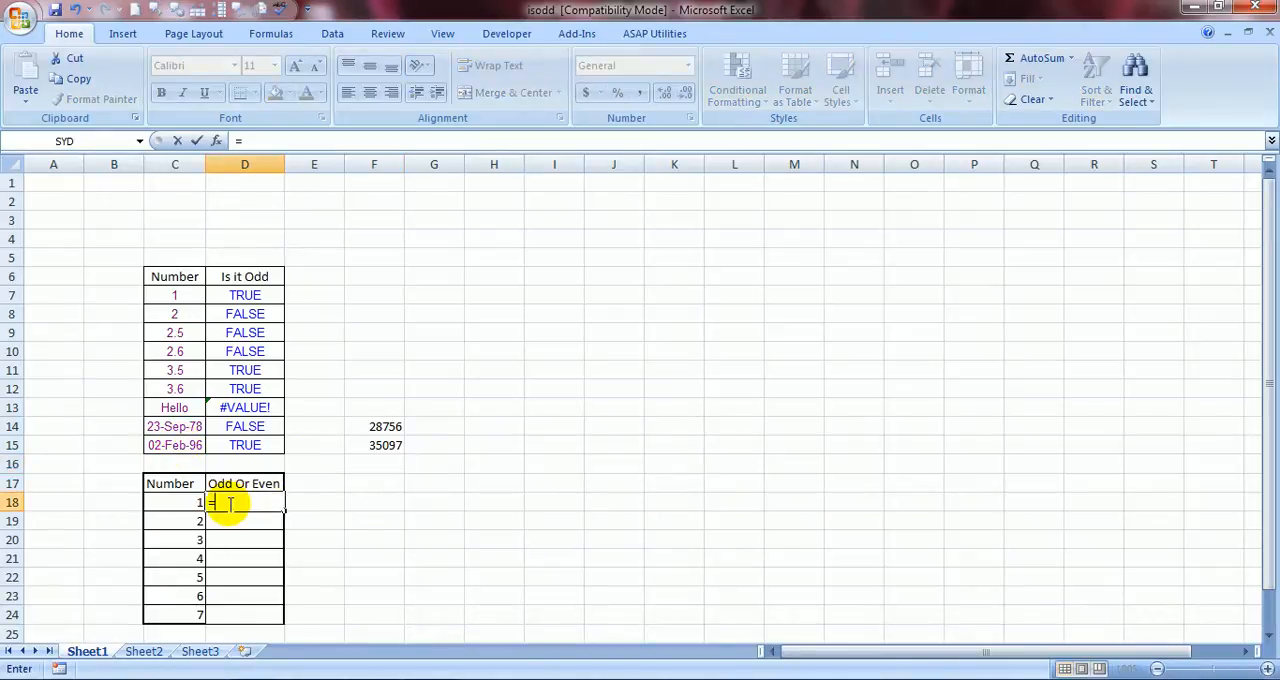
key("Escape")
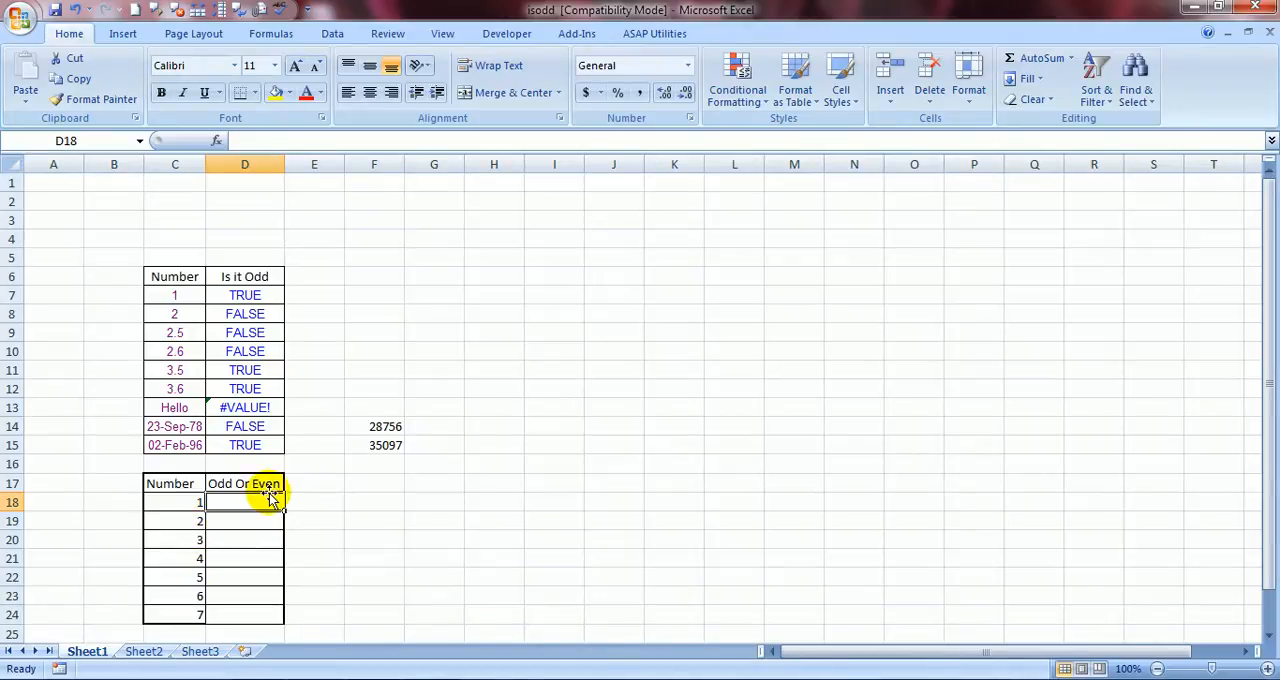
type("=")
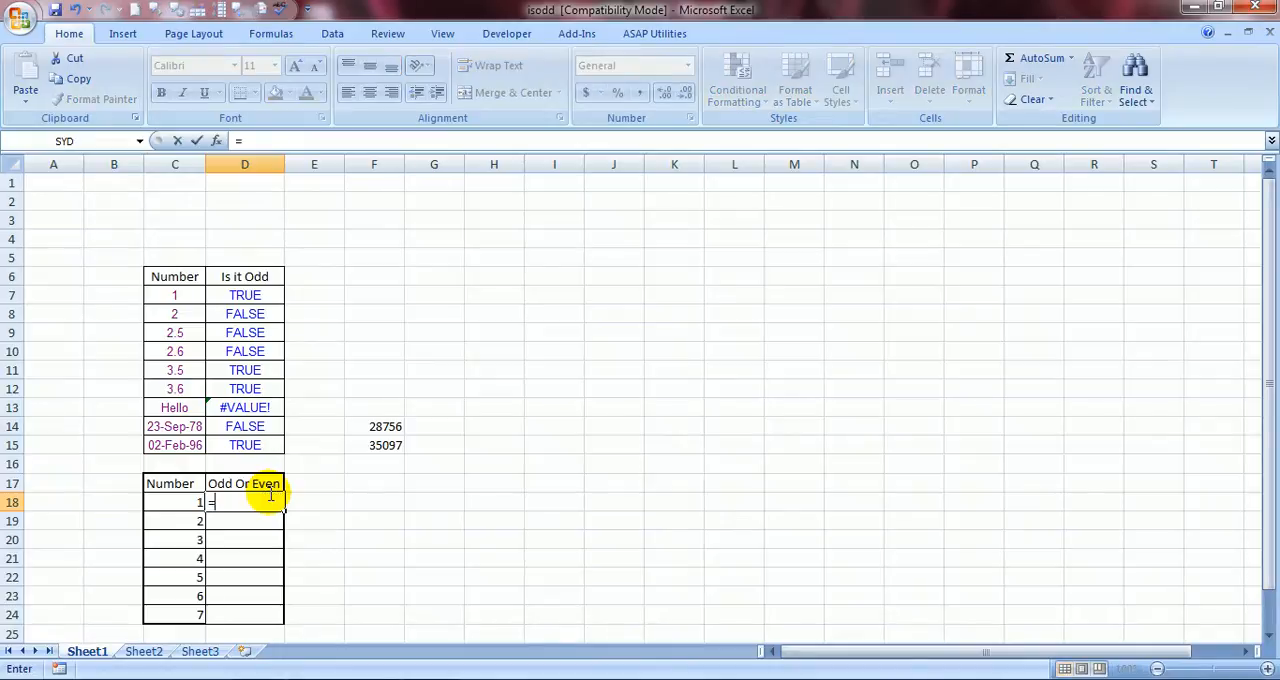
type("IF(")
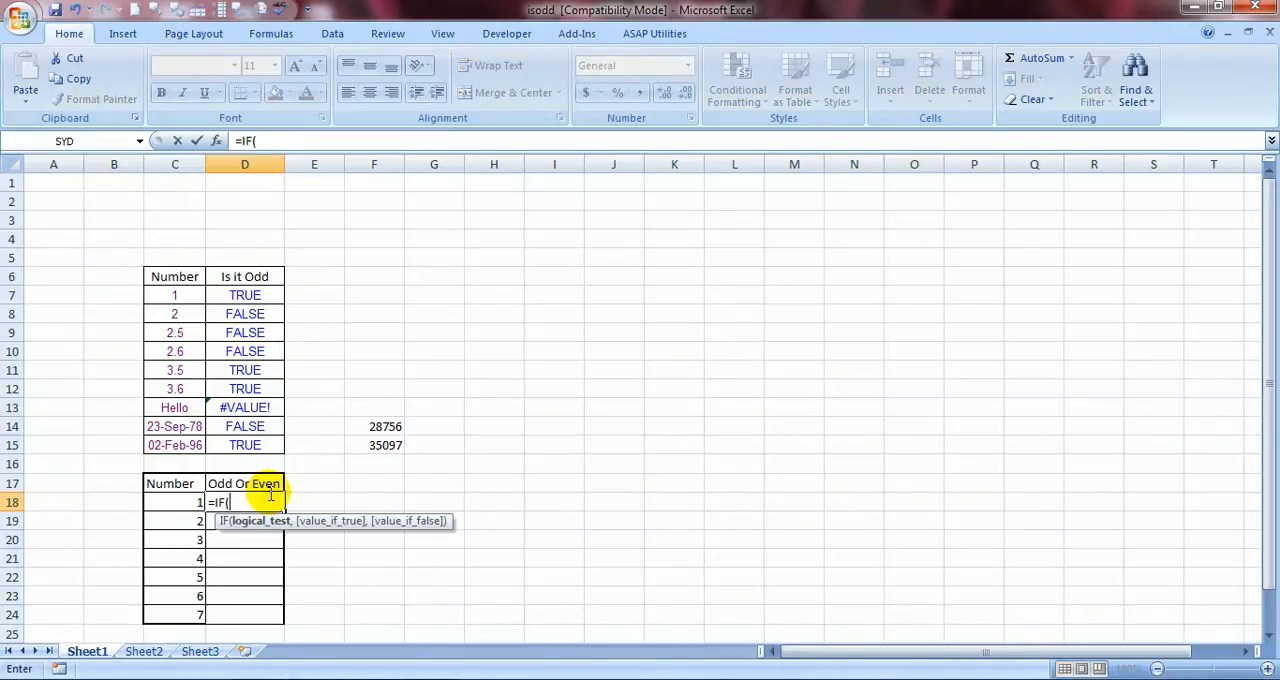
type("isod")
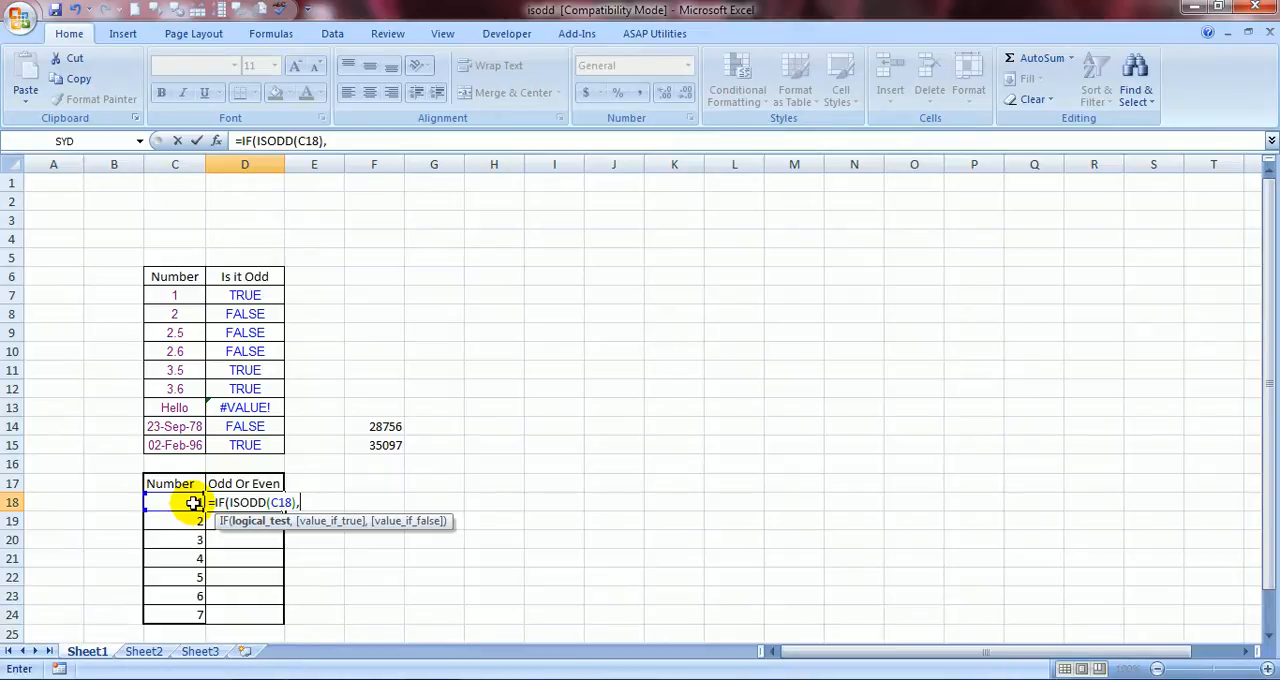
type("\"")
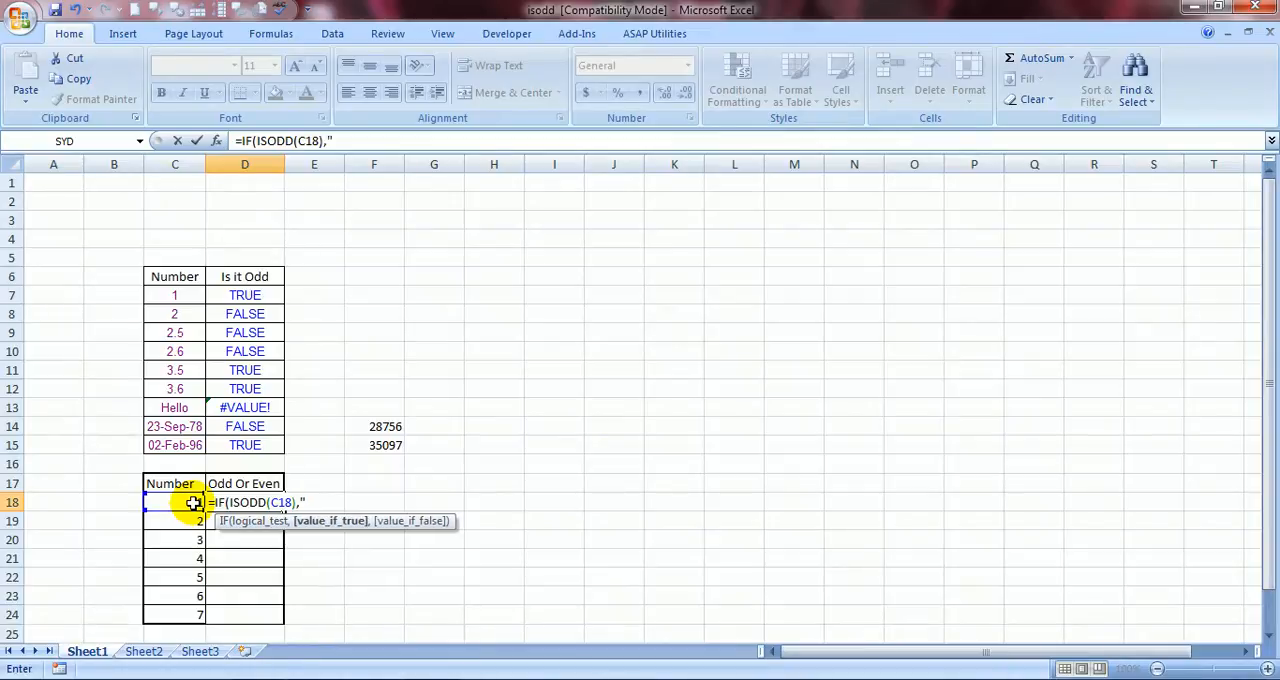
type("ODD\"")
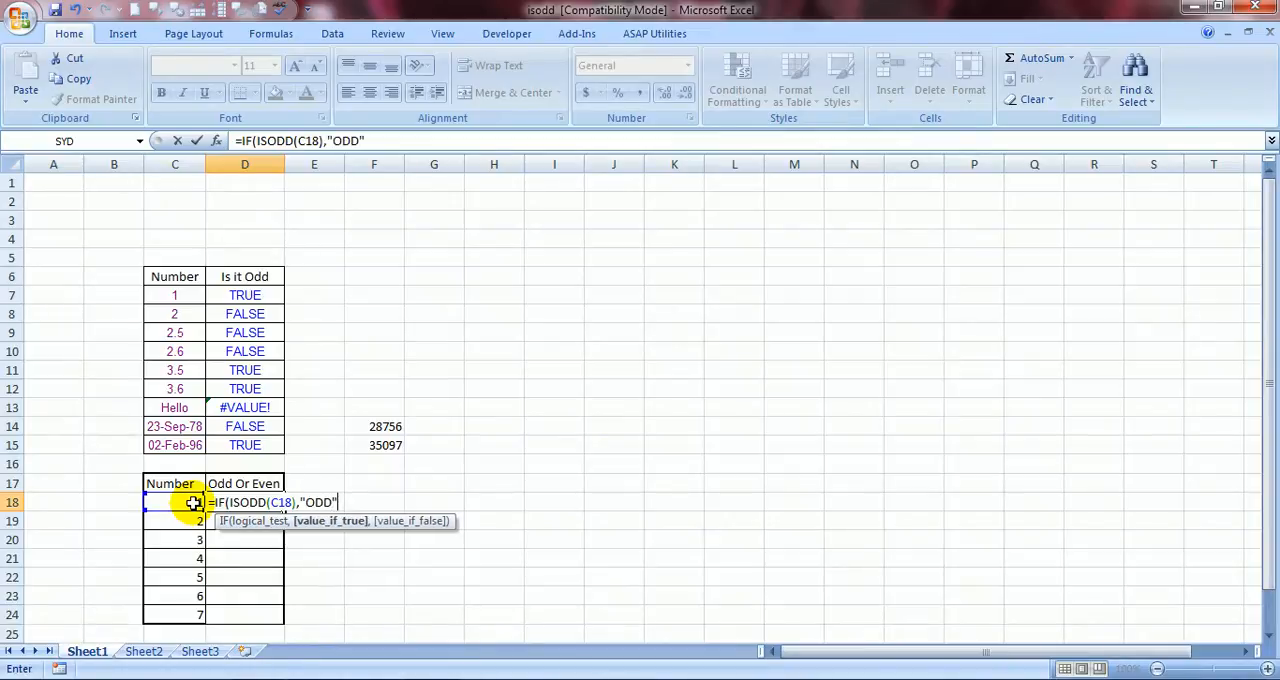
type(".EV")
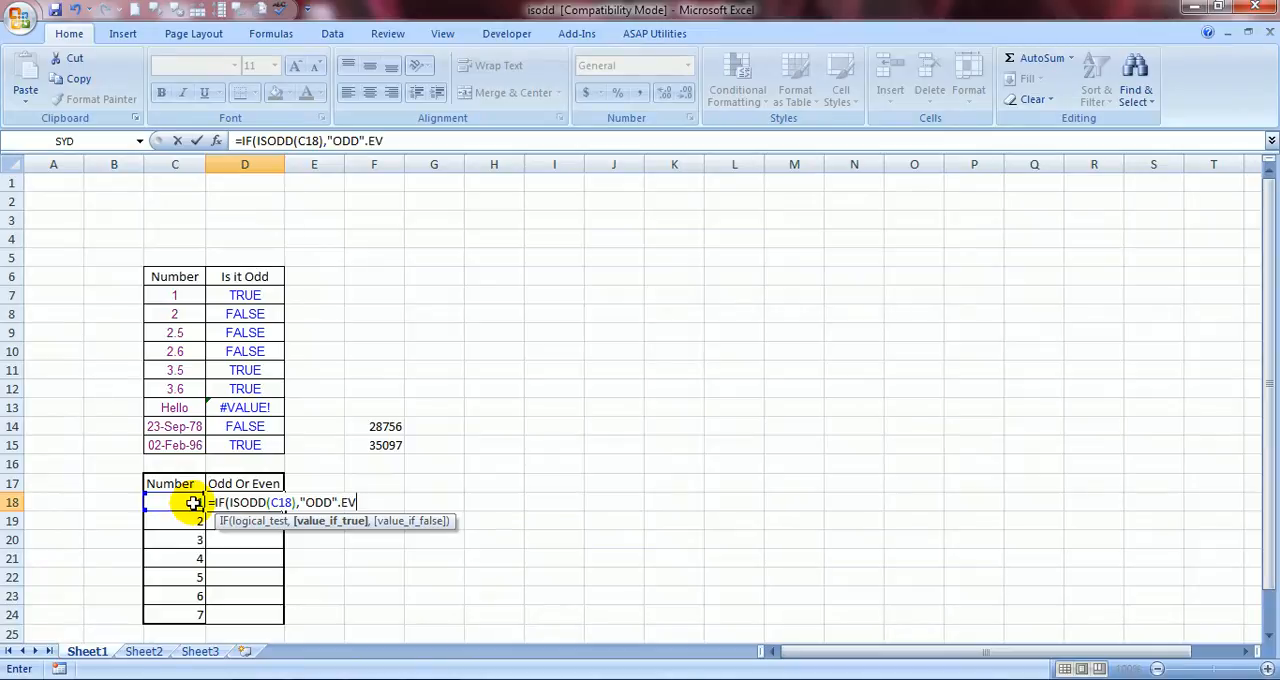
type("EN\"")
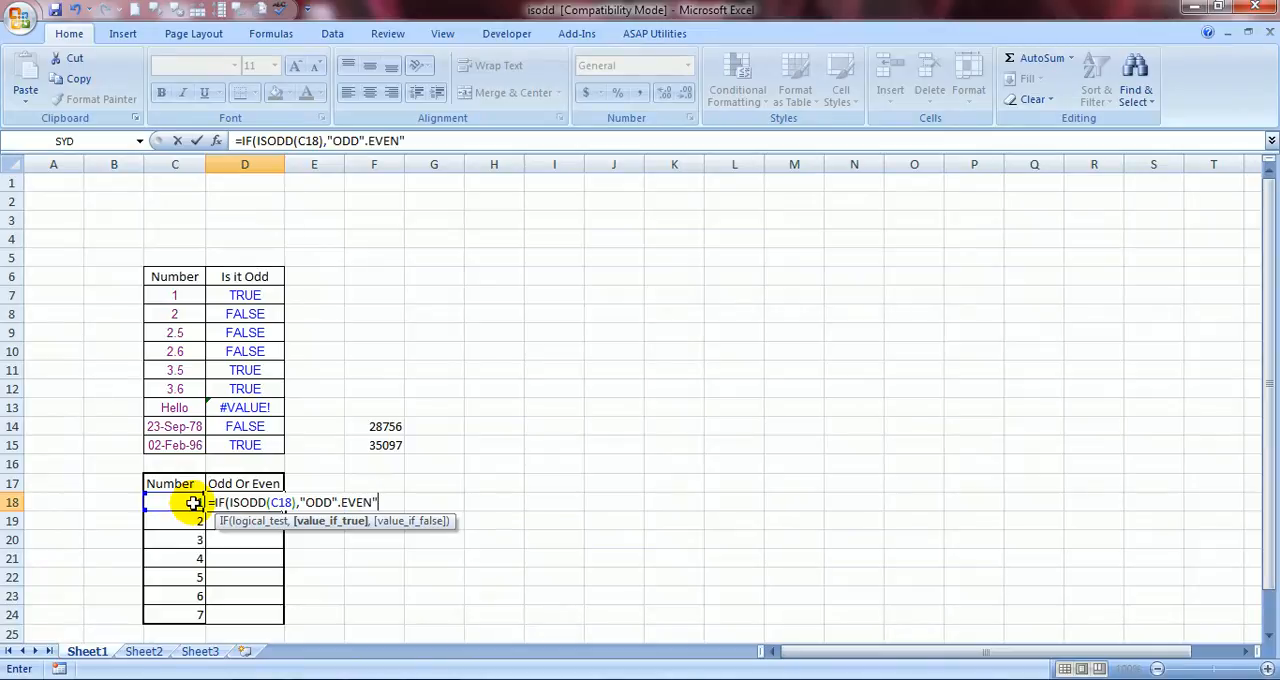
key("Return")
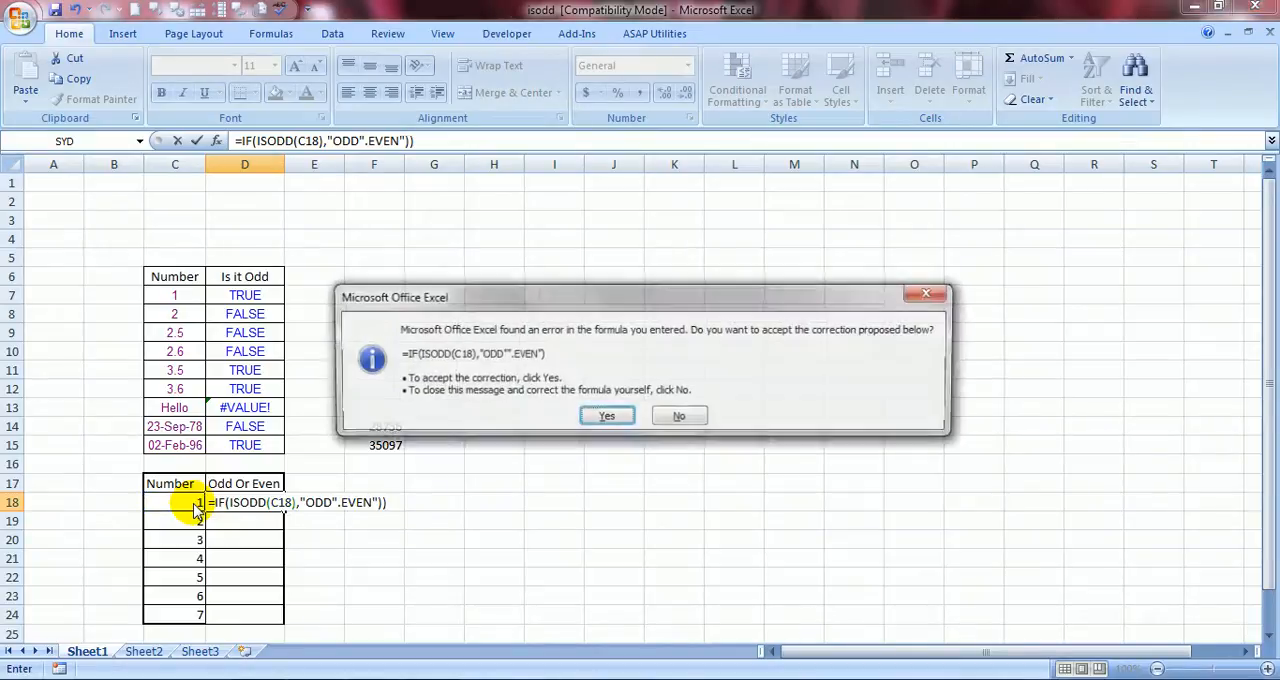
- Accept Excel's proposed correction, leaving D18 showing the text ODD".EVEN
left_click(678, 416)
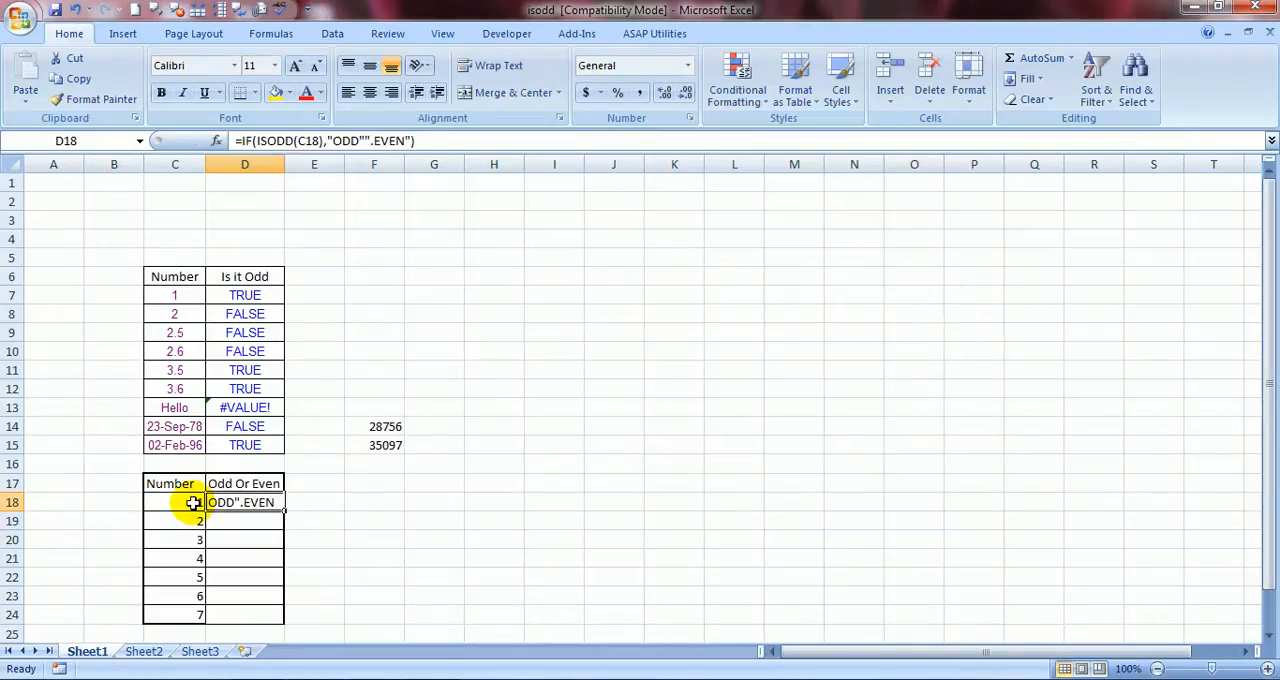
mouse_move(372, 194)
type(",")
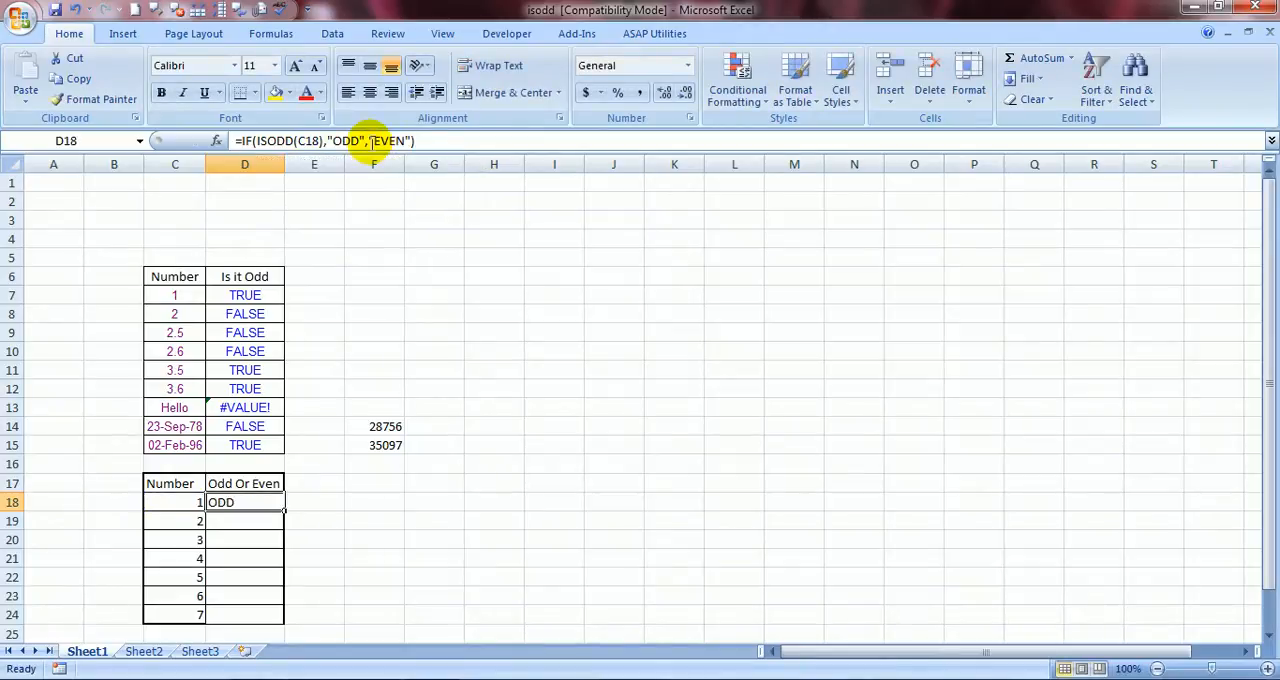
mouse_move(374, 140)
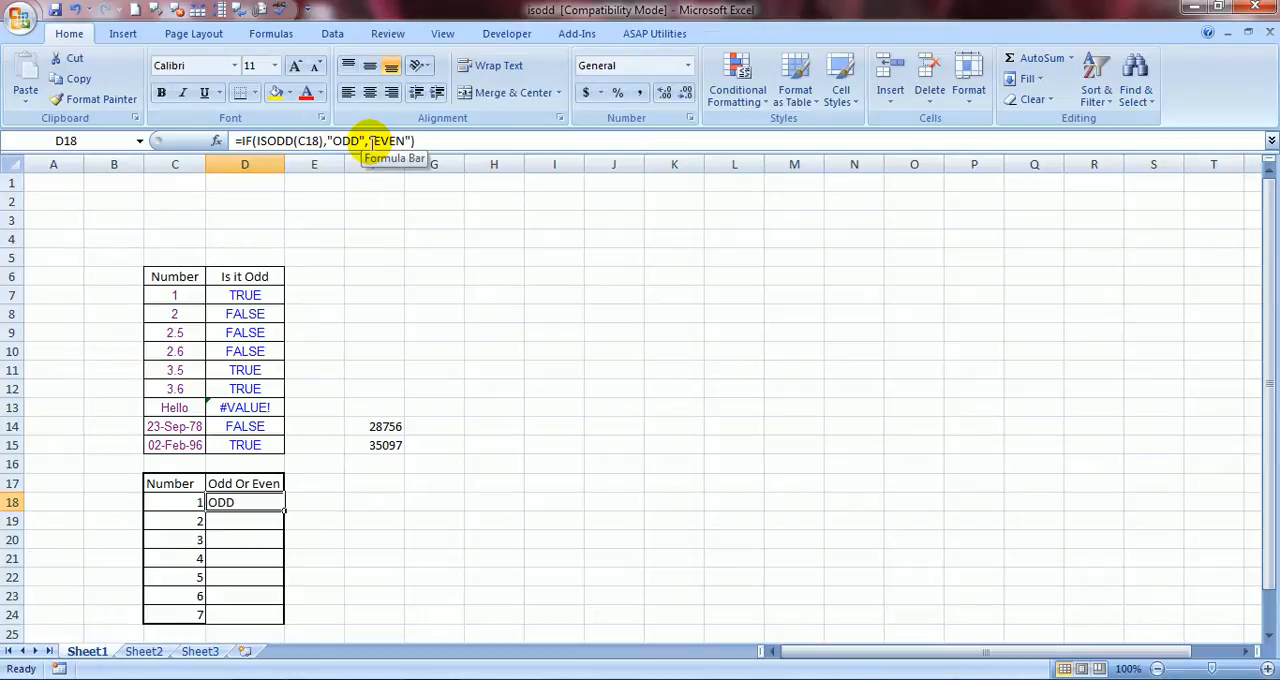
mouse_move(284, 512)
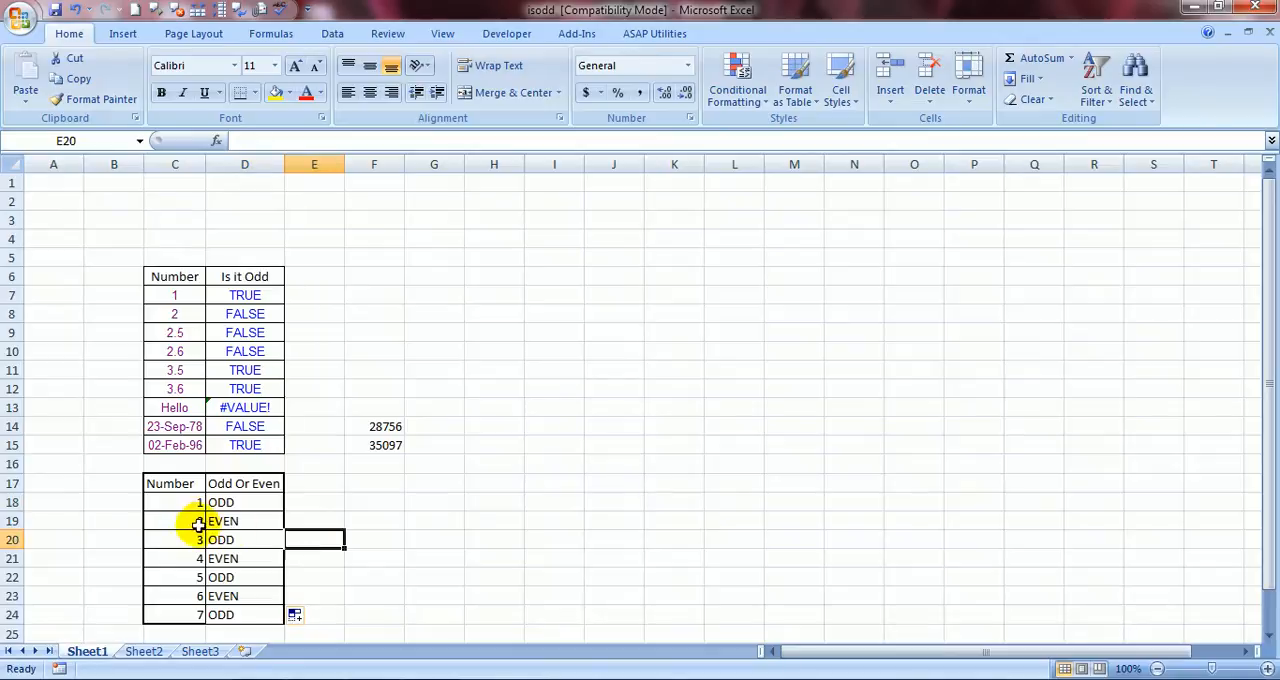
mouse_move(200, 558)
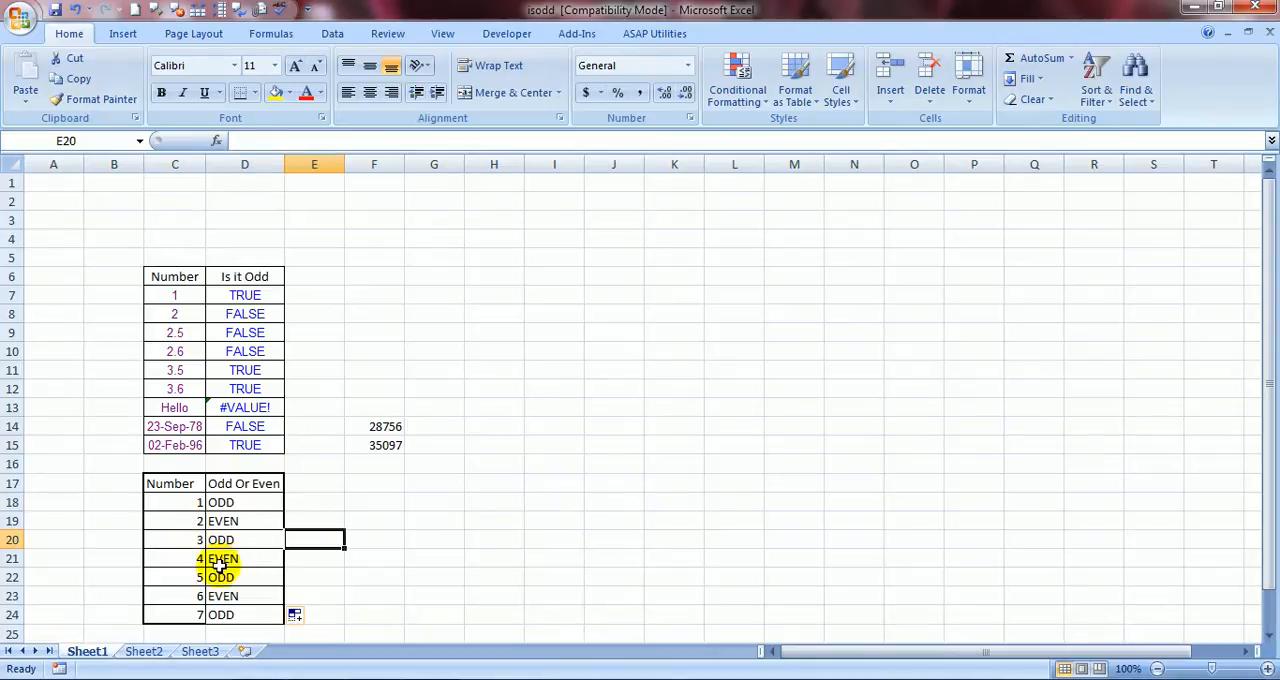
mouse_move(344, 578)
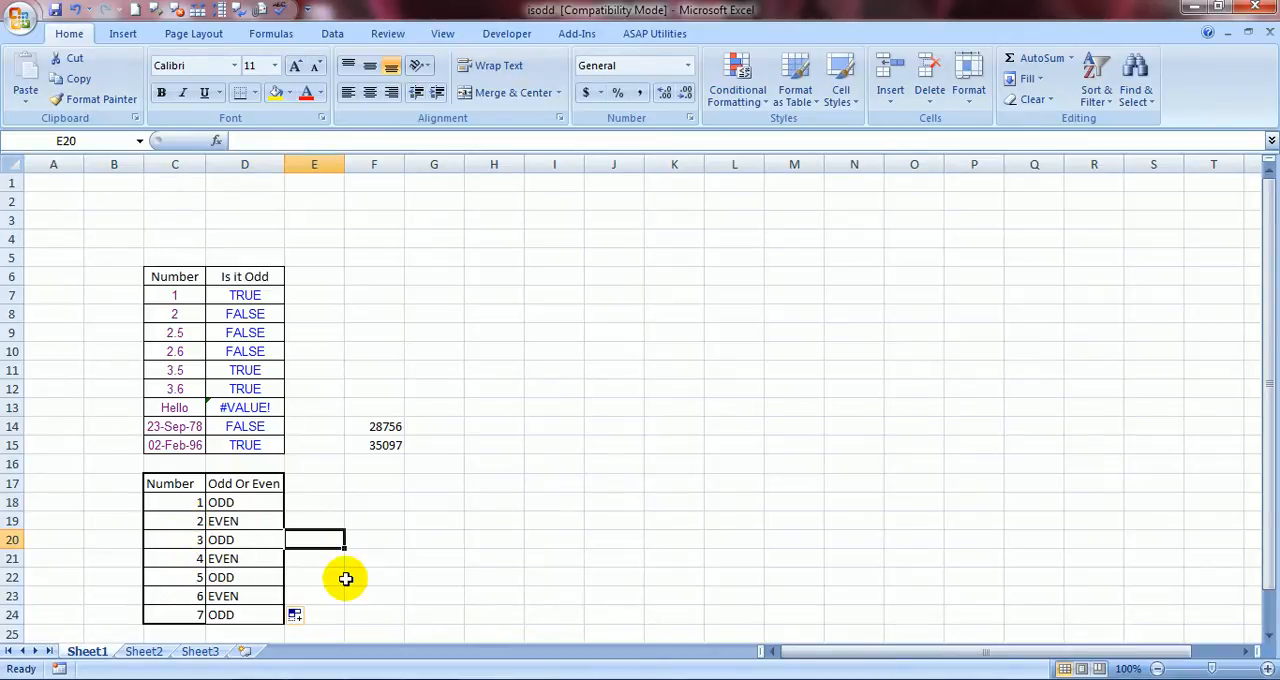